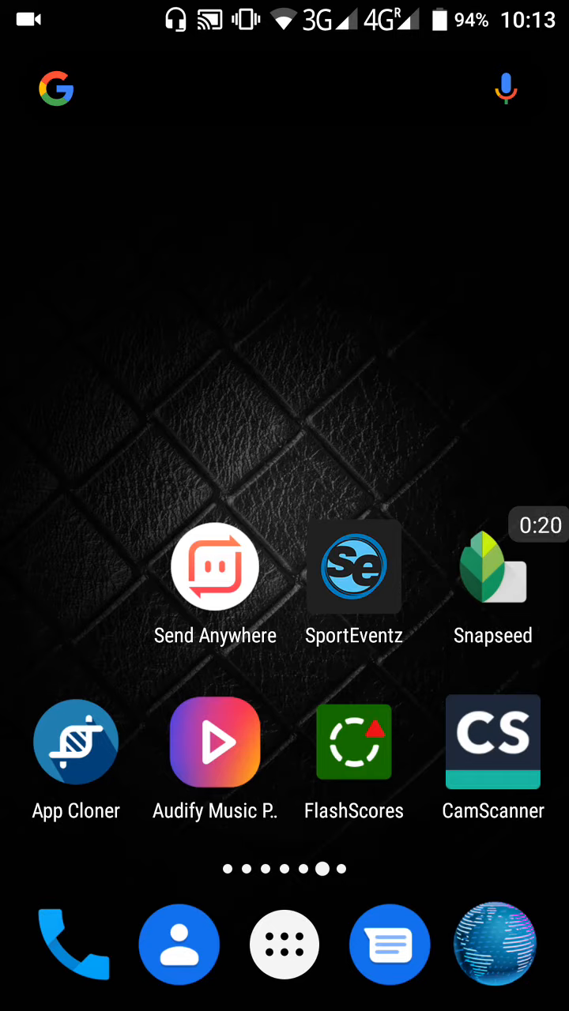
# Launch Send Anywhere from the home screen onto its Send tab of recent files.
pyautogui.click(215, 566)
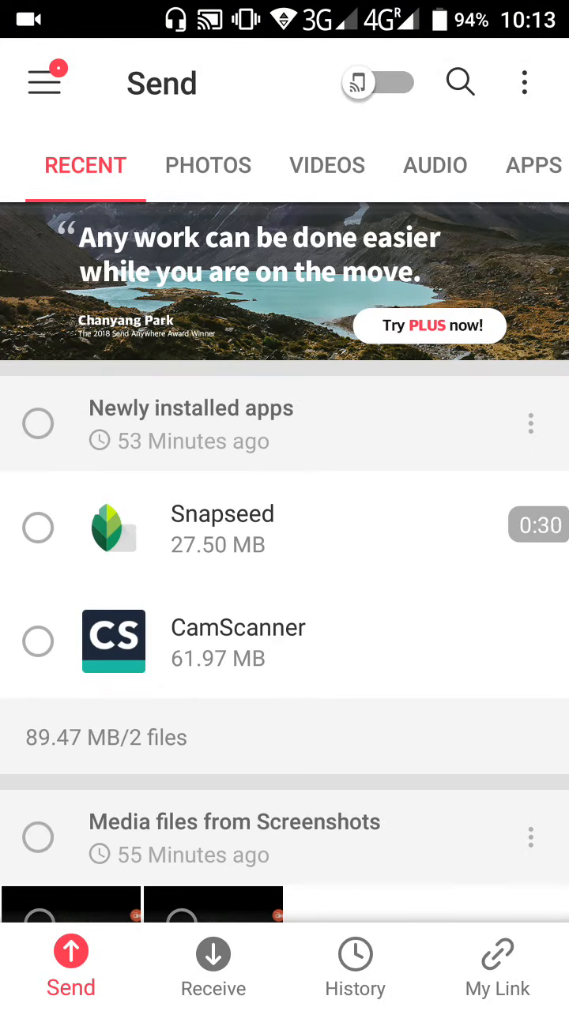
pyautogui.scroll(3)
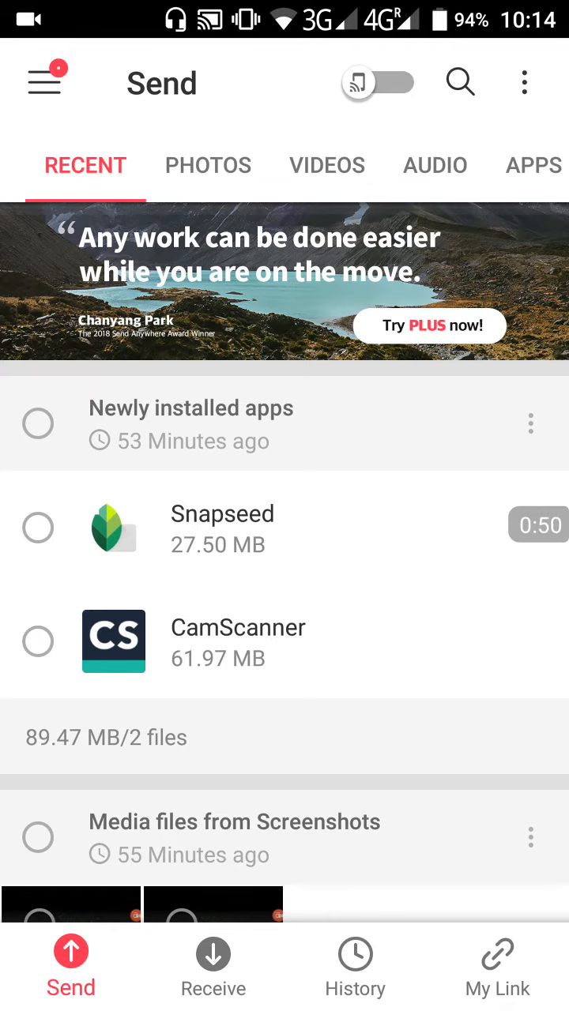
# Browse the Photos, Videos, Contacts and Files tabs, then send the 20190808_074119.mp4 video for a 6-digit key.
pyautogui.click(208, 165)
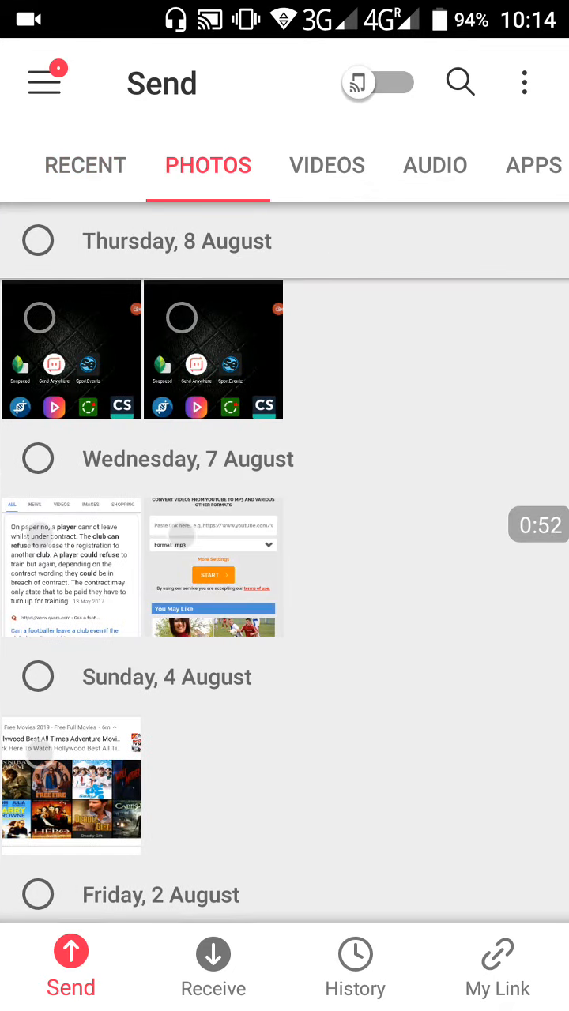
pyautogui.click(326, 164)
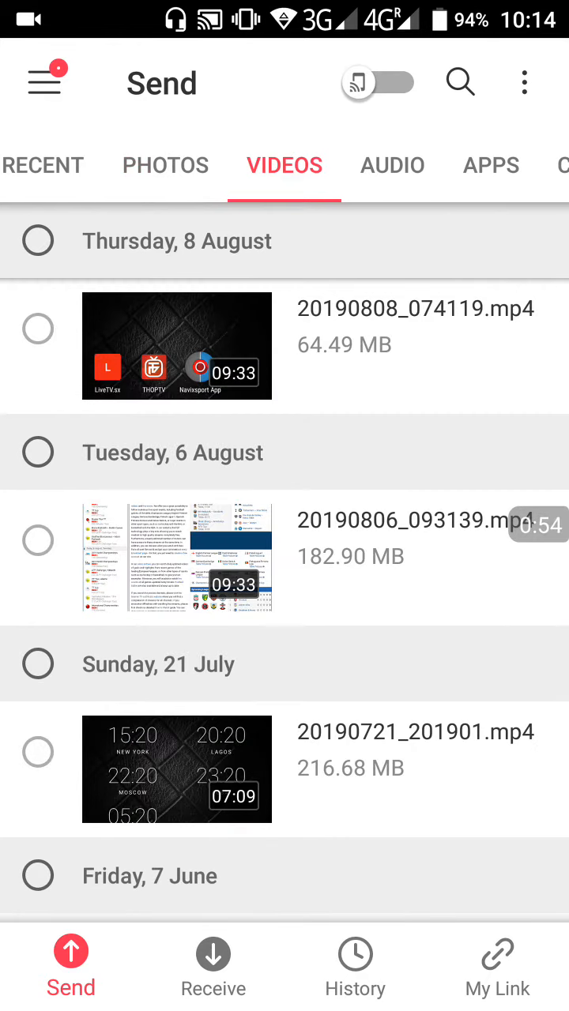
pyautogui.click(392, 165)
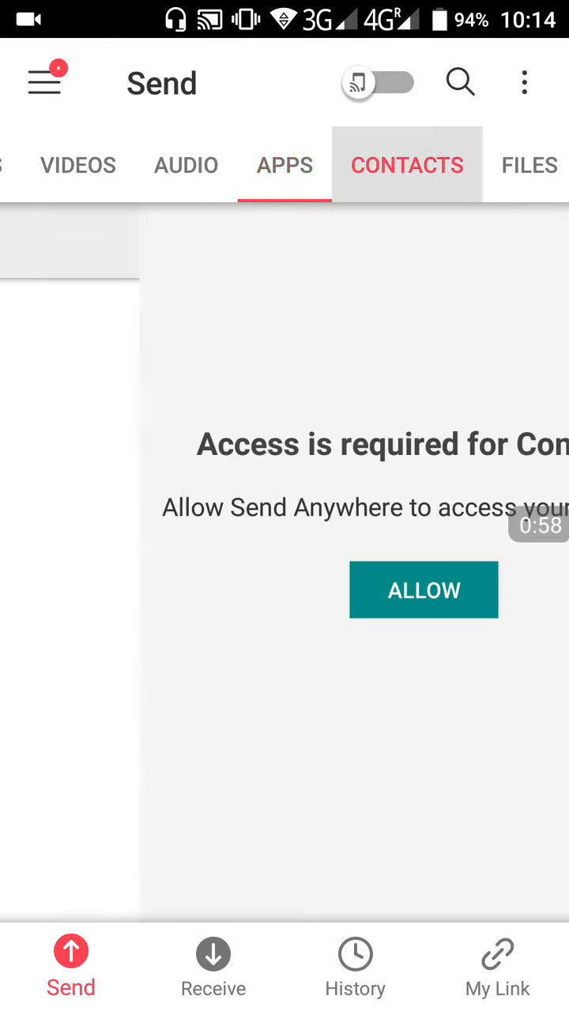
pyautogui.click(521, 165)
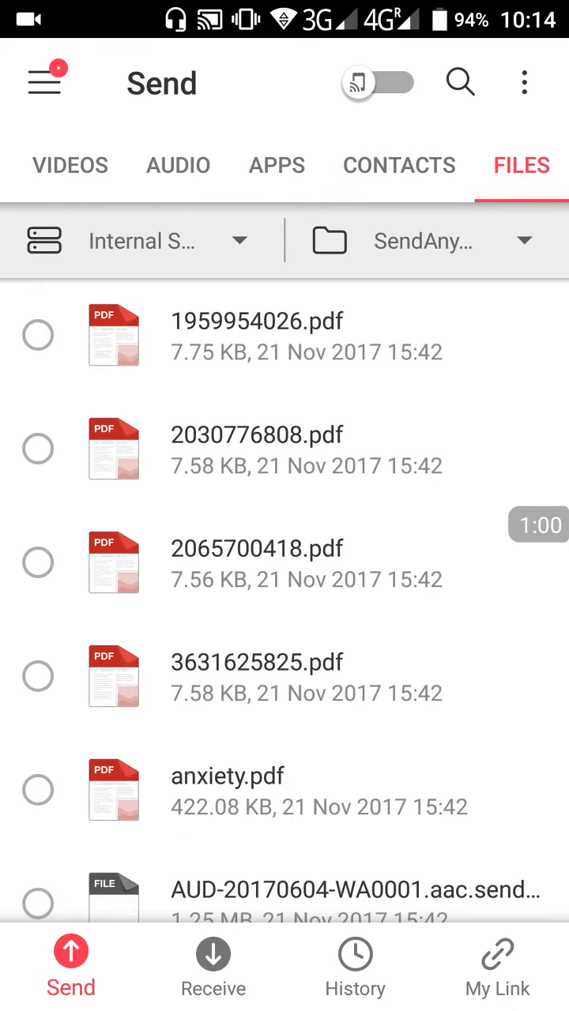
pyautogui.click(178, 165)
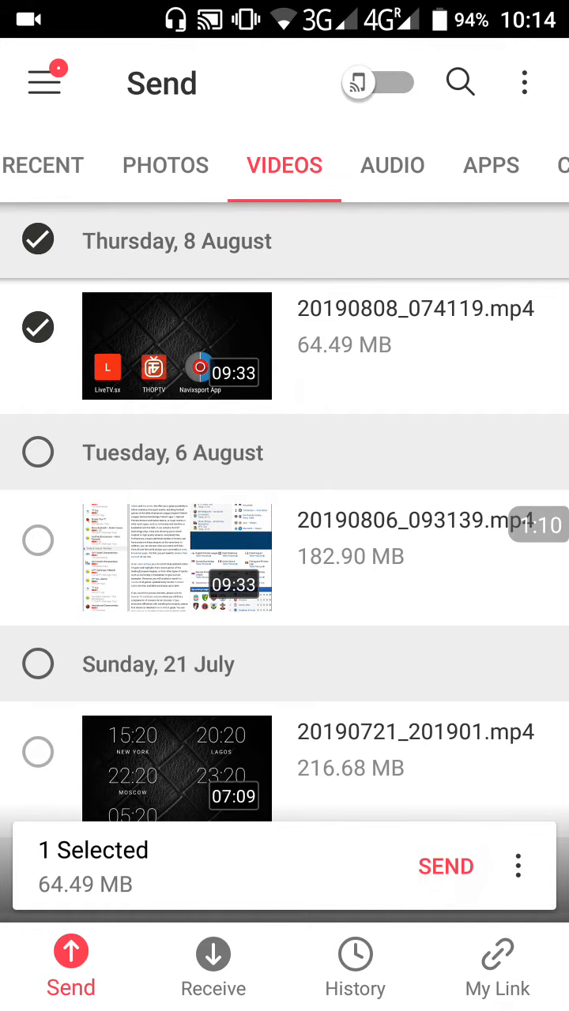
pyautogui.click(444, 867)
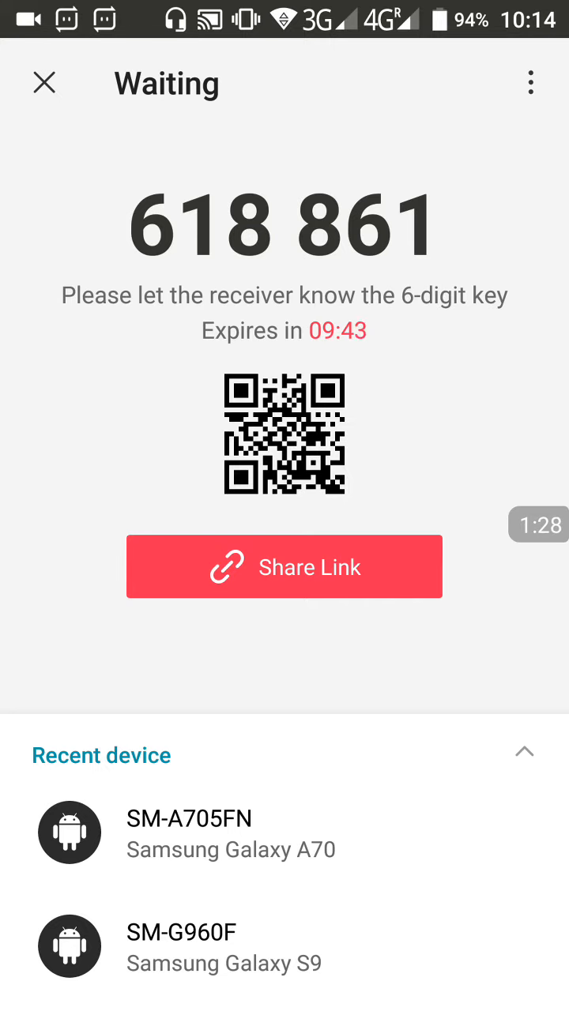
pyautogui.click(44, 82)
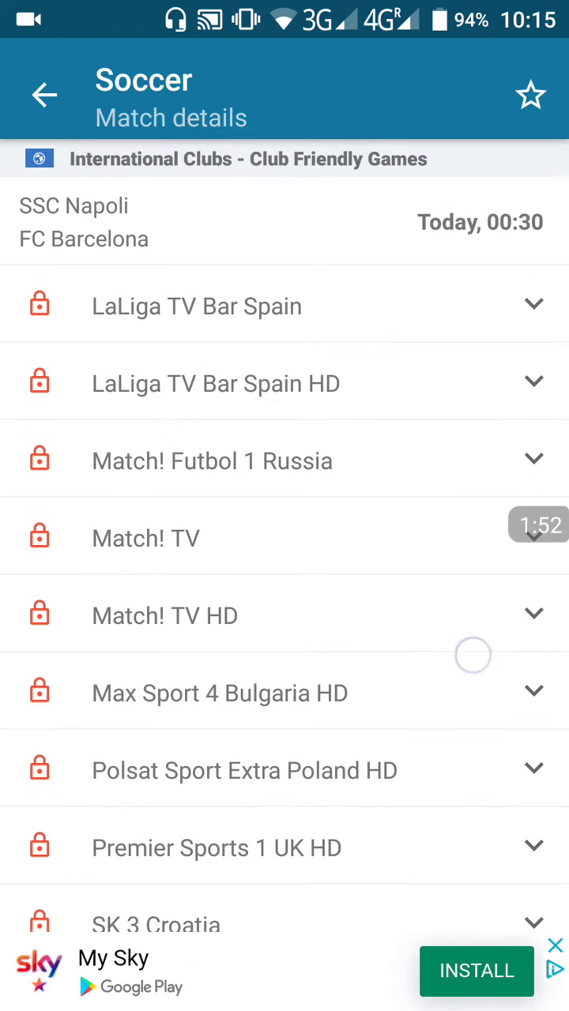
# Check LaLiga TV Bar Spain's satellite details, then return to today's football fixtures.
pyautogui.click(284, 305)
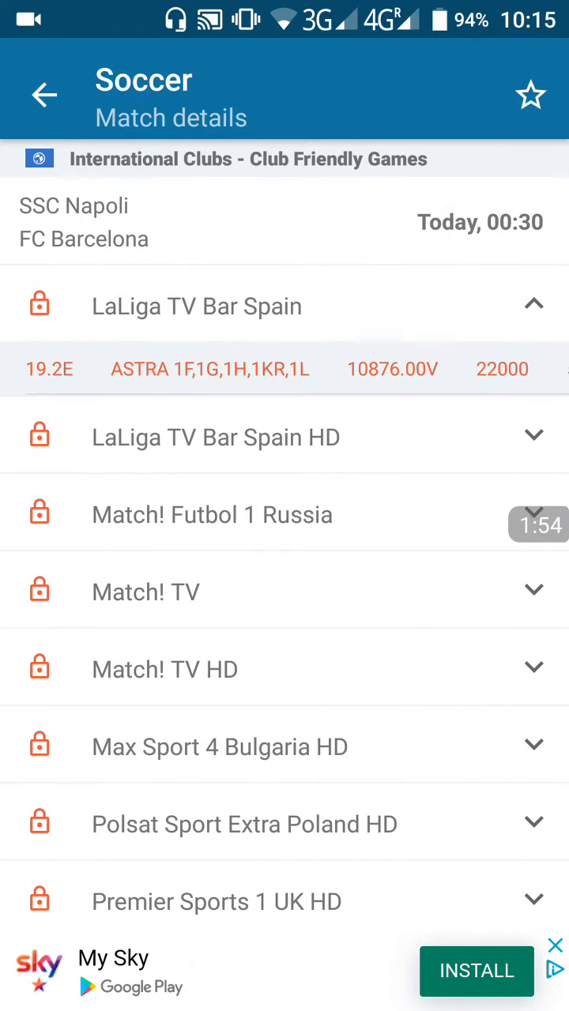
pyautogui.scroll(3)
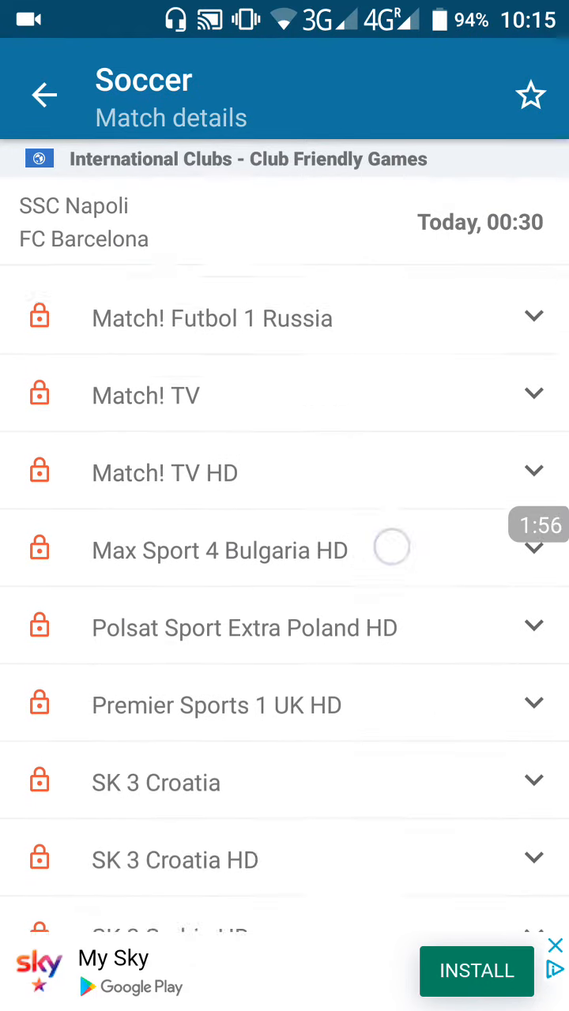
pyautogui.scroll(-3)
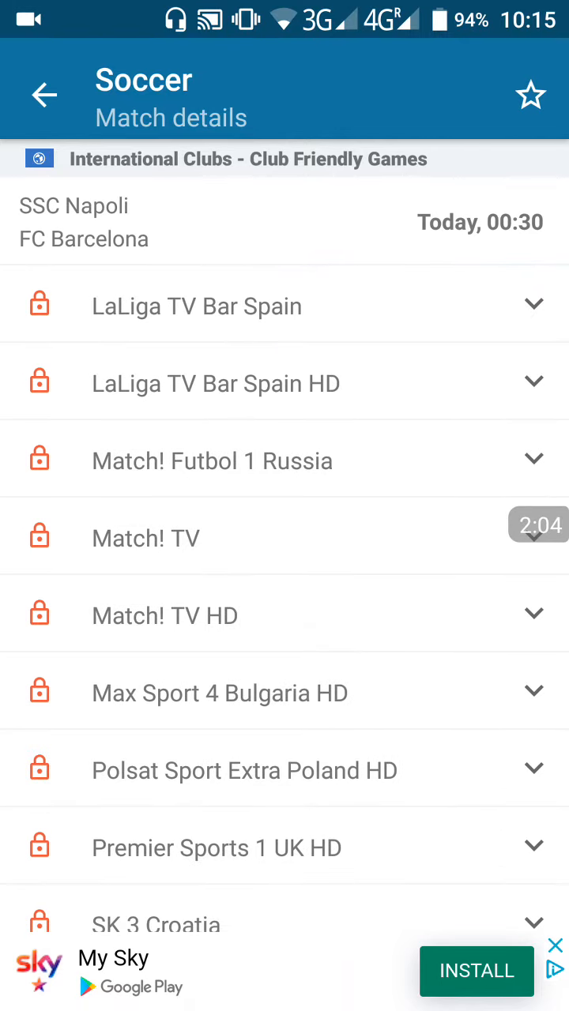
pyautogui.click(45, 94)
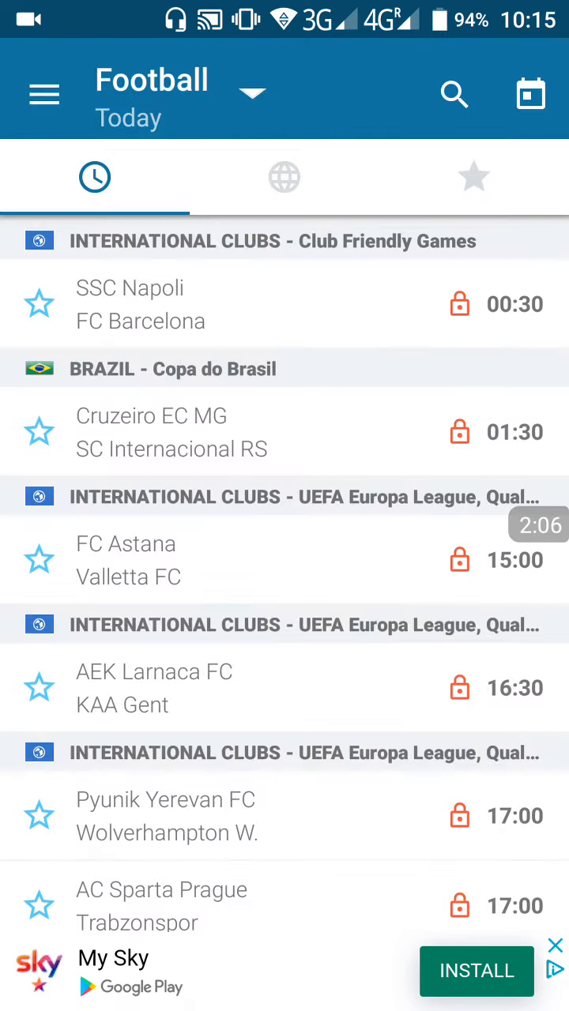
pyautogui.scroll(-3)
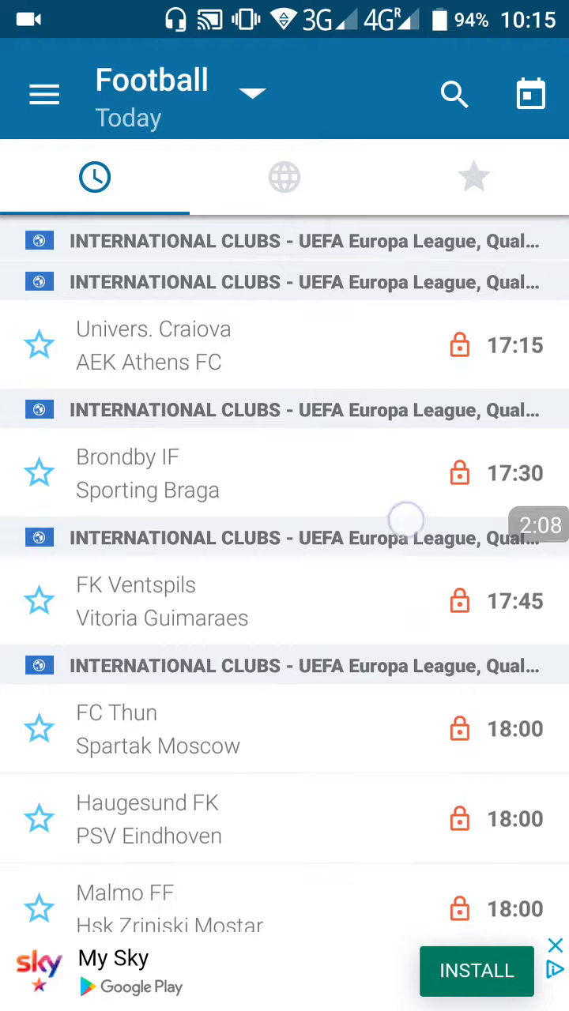
pyautogui.scroll(-3)
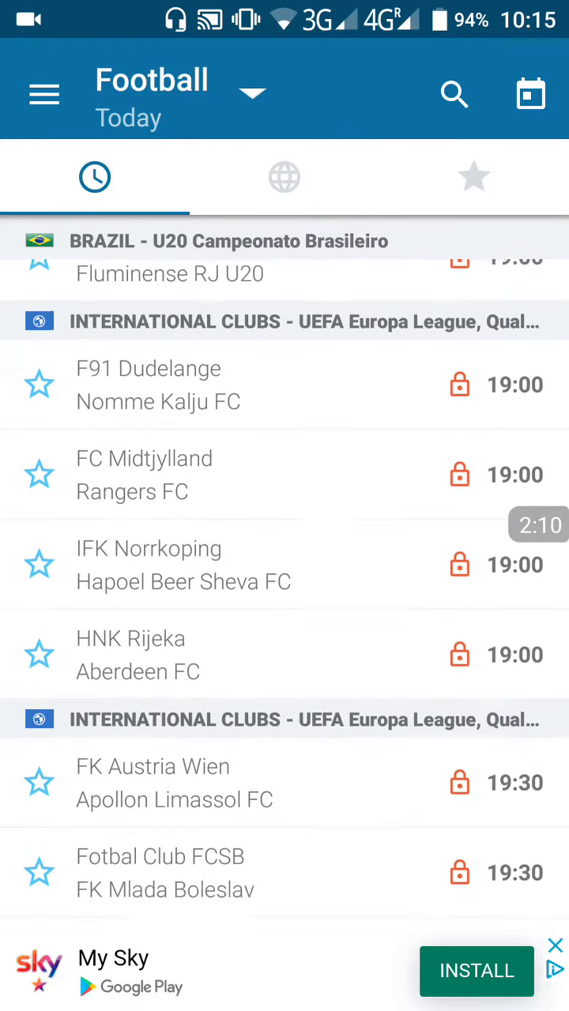
pyautogui.scroll(-3)
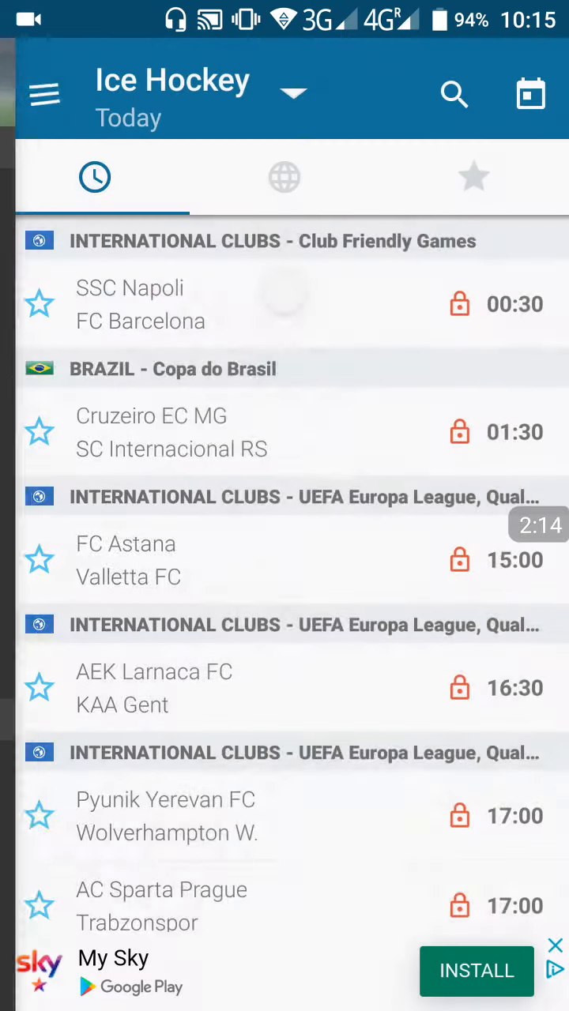
# Switch to today's Basketball games, then Tennis matches, then back to Football fixtures.
pyautogui.click(44, 94)
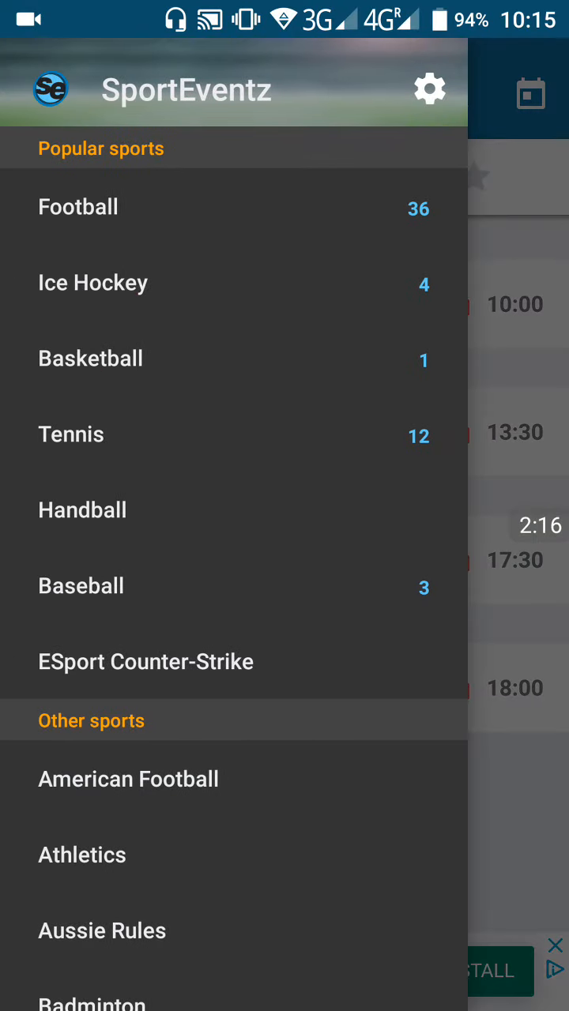
pyautogui.click(90, 358)
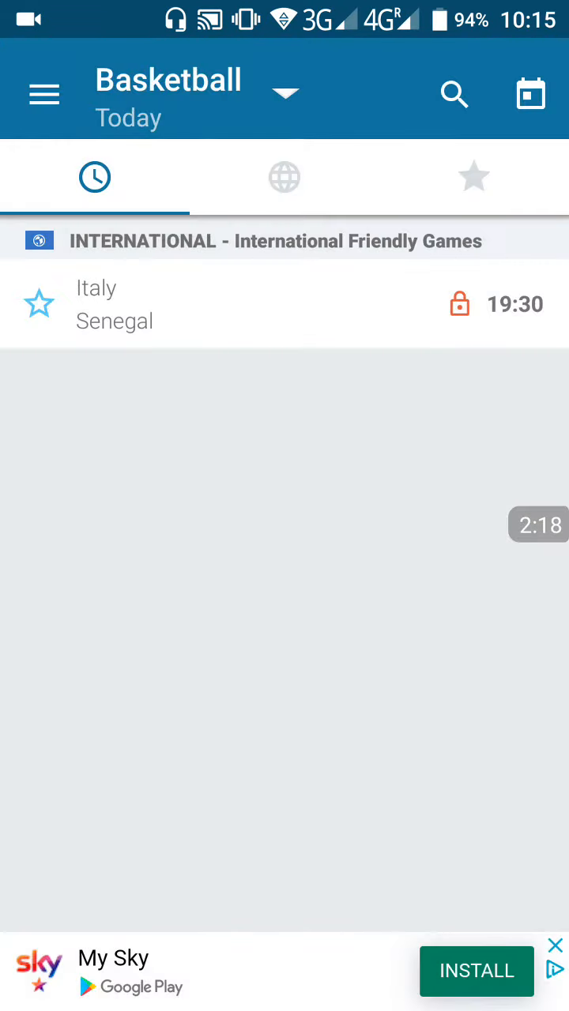
pyautogui.click(232, 91)
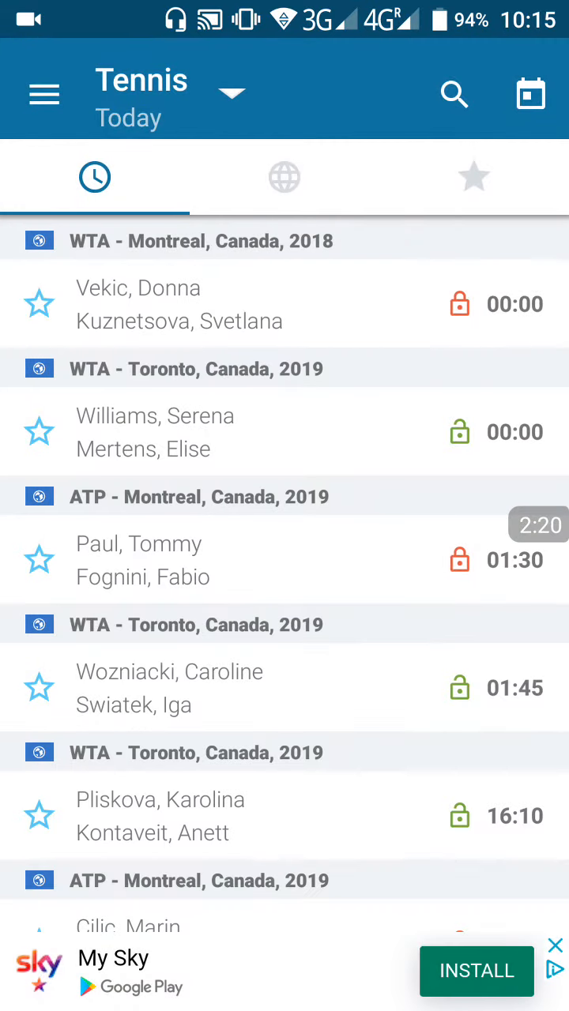
pyautogui.click(45, 94)
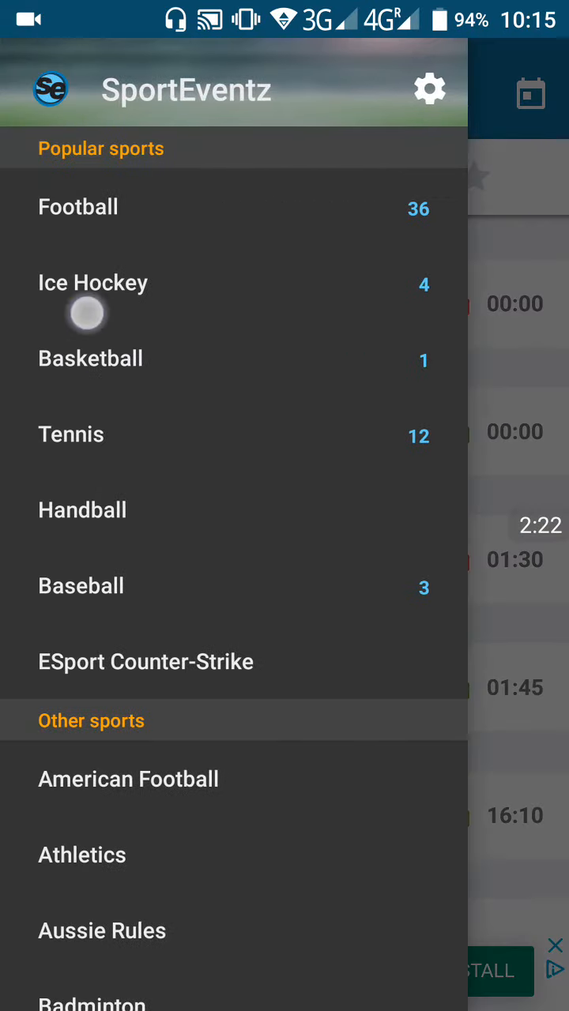
pyautogui.click(77, 207)
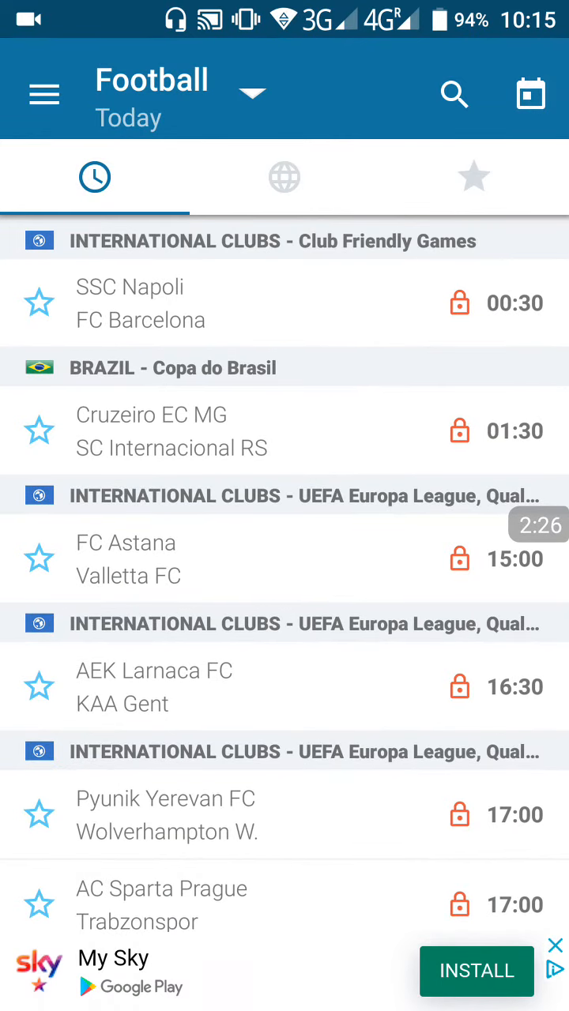
# Change the fixture date to Sunday 18 August and scroll through that day's football matches.
pyautogui.click(530, 93)
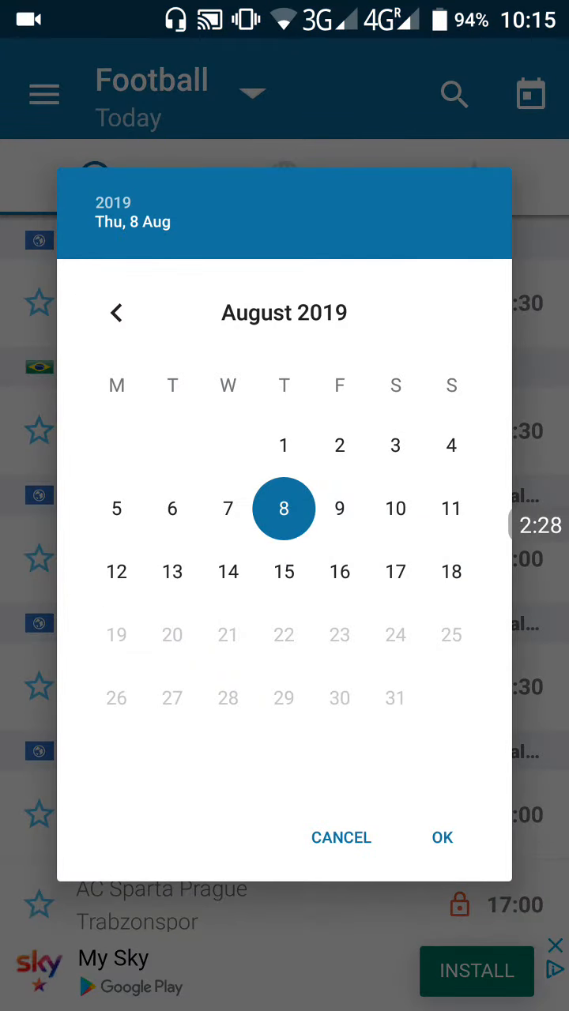
pyautogui.click(451, 571)
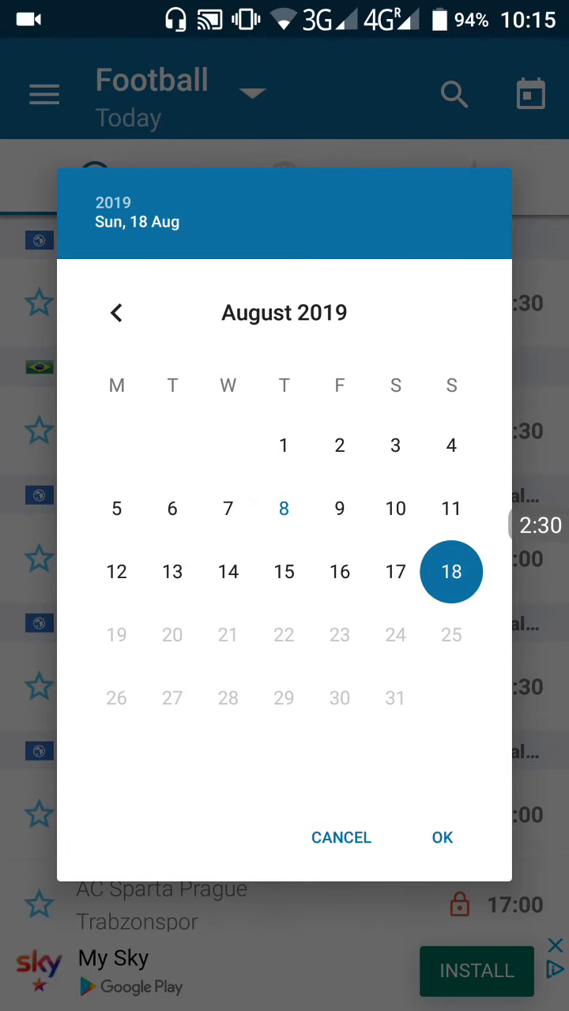
pyautogui.click(442, 837)
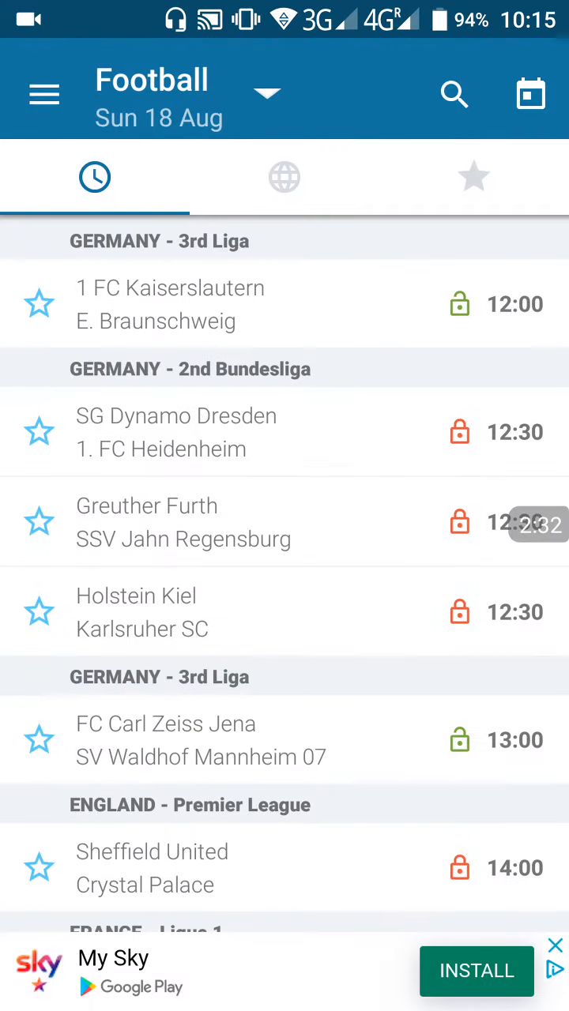
pyautogui.scroll(3)
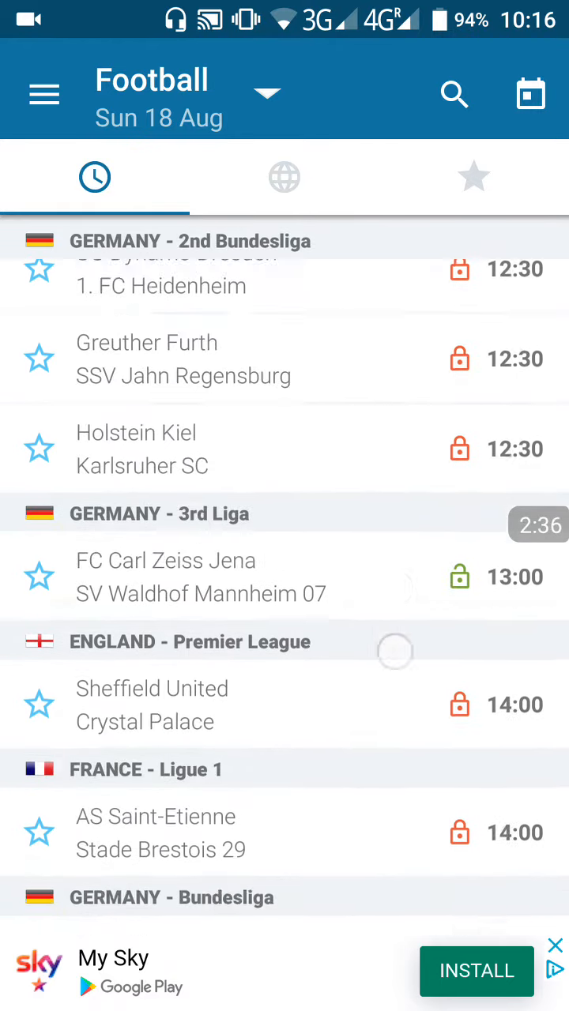
pyautogui.scroll(-3)
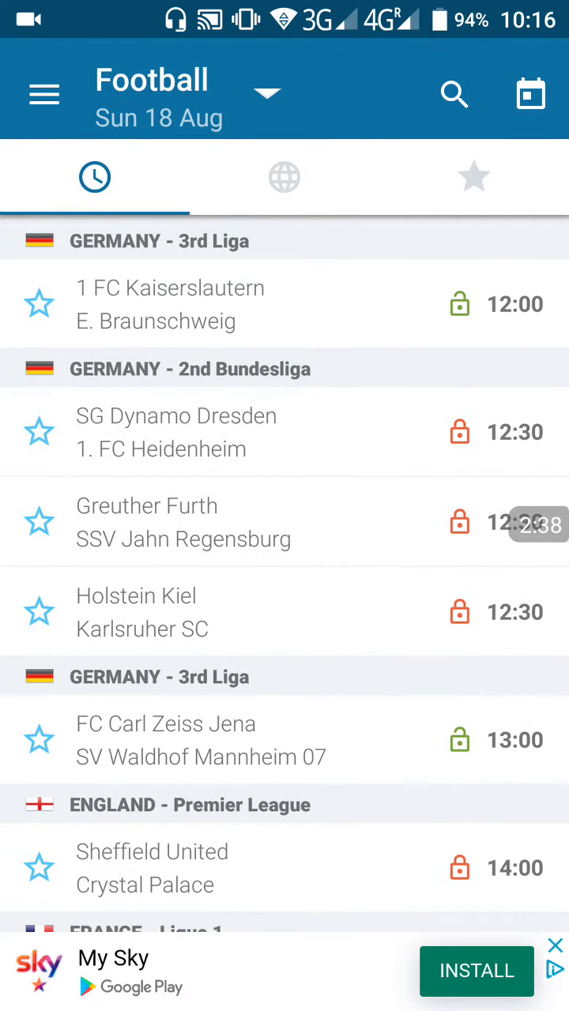
pyautogui.scroll(-3)
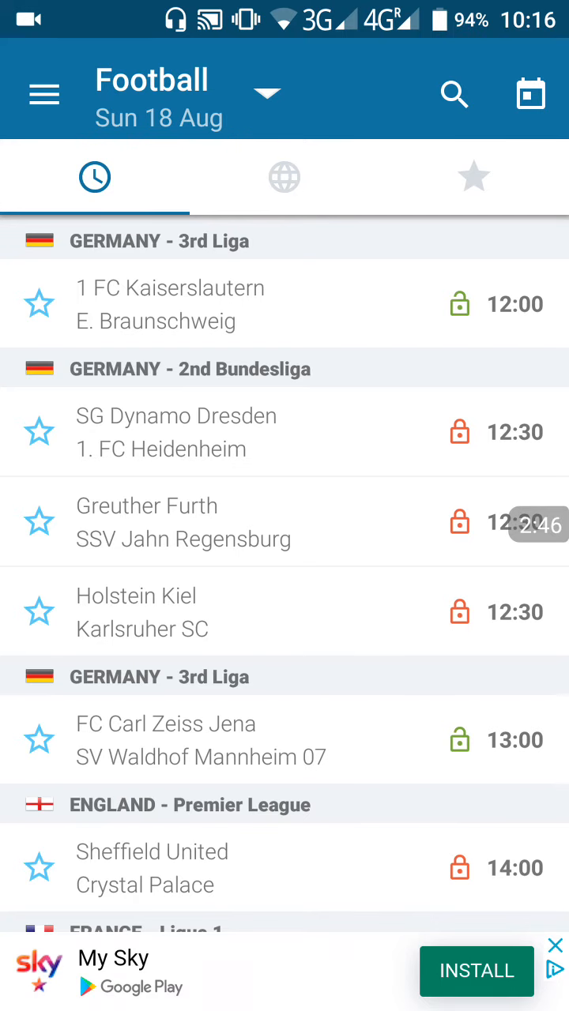
pyautogui.scroll(-3)
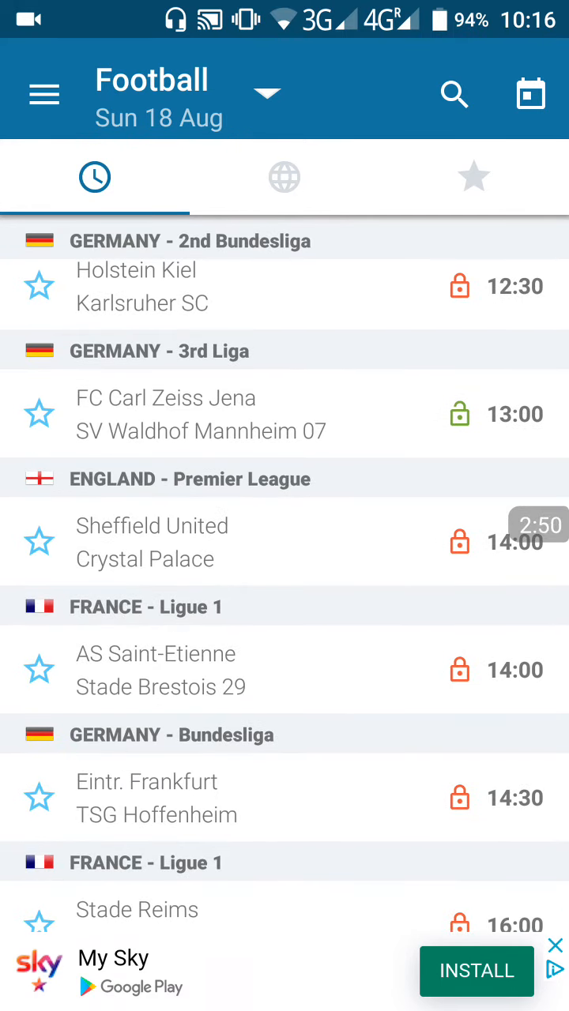
pyautogui.scroll(-3)
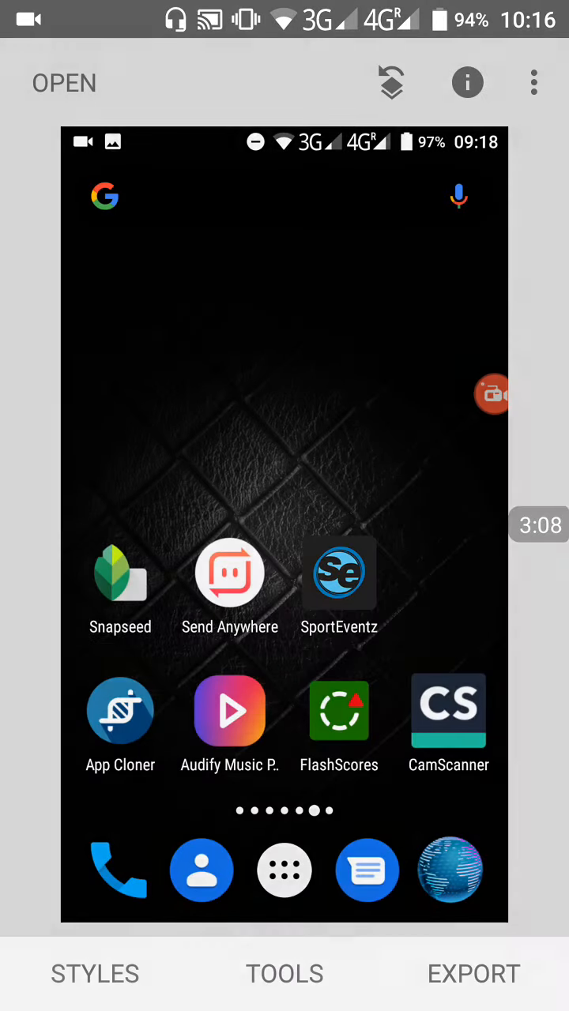
pyautogui.click(533, 82)
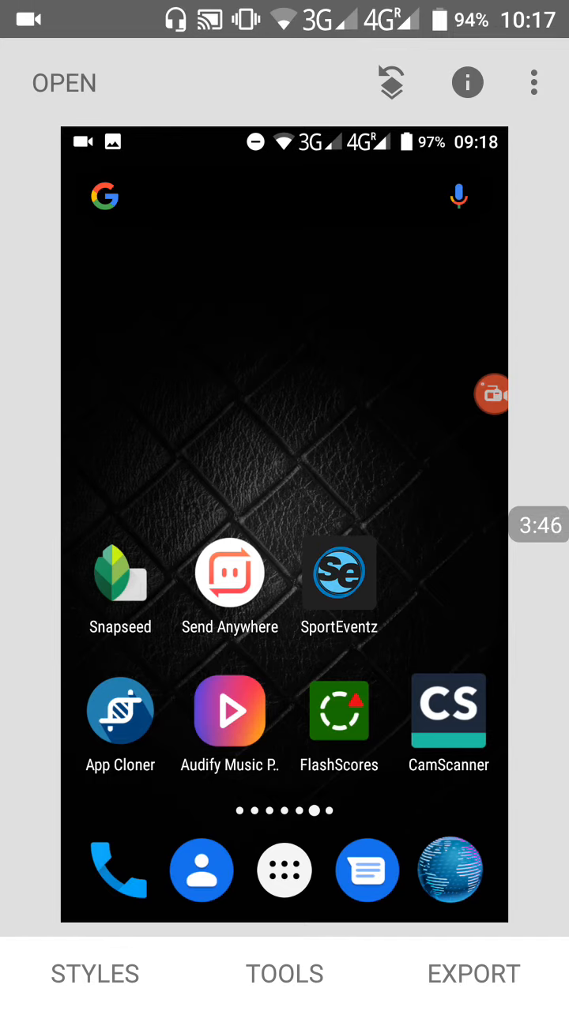
pyautogui.click(471, 972)
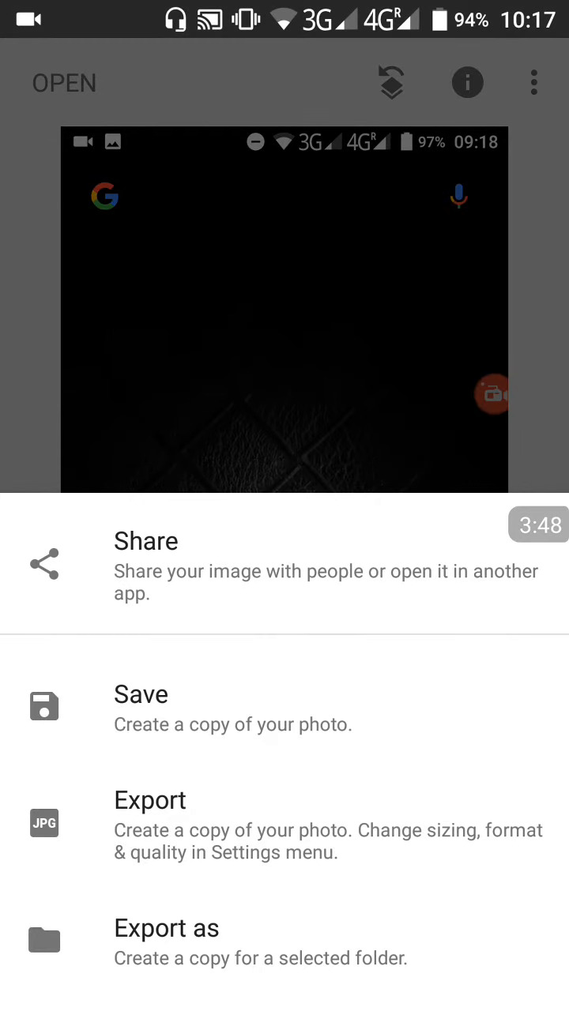
pyautogui.click(284, 972)
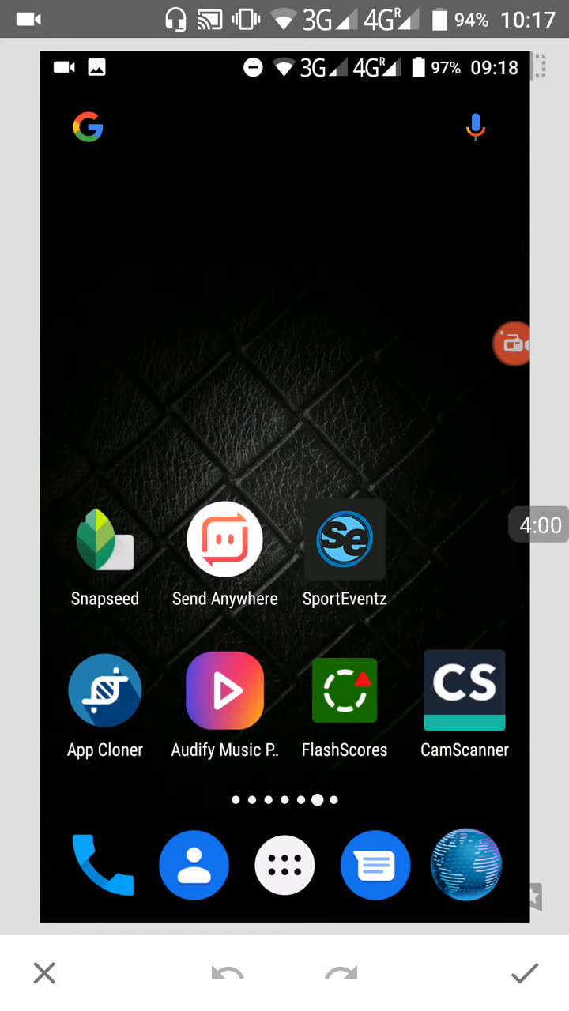
pyautogui.click(344, 539)
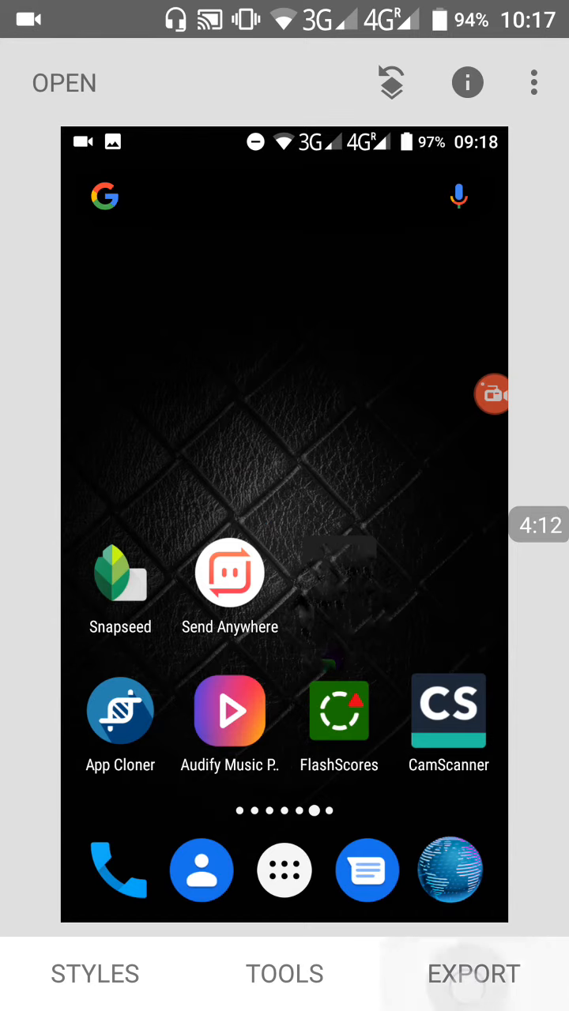
pyautogui.click(472, 973)
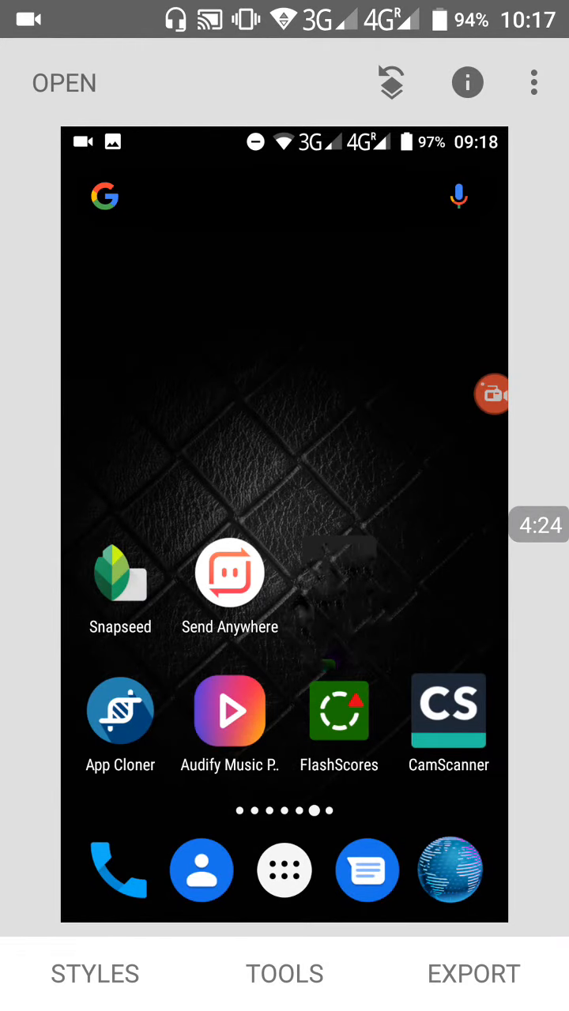
pyautogui.click(283, 973)
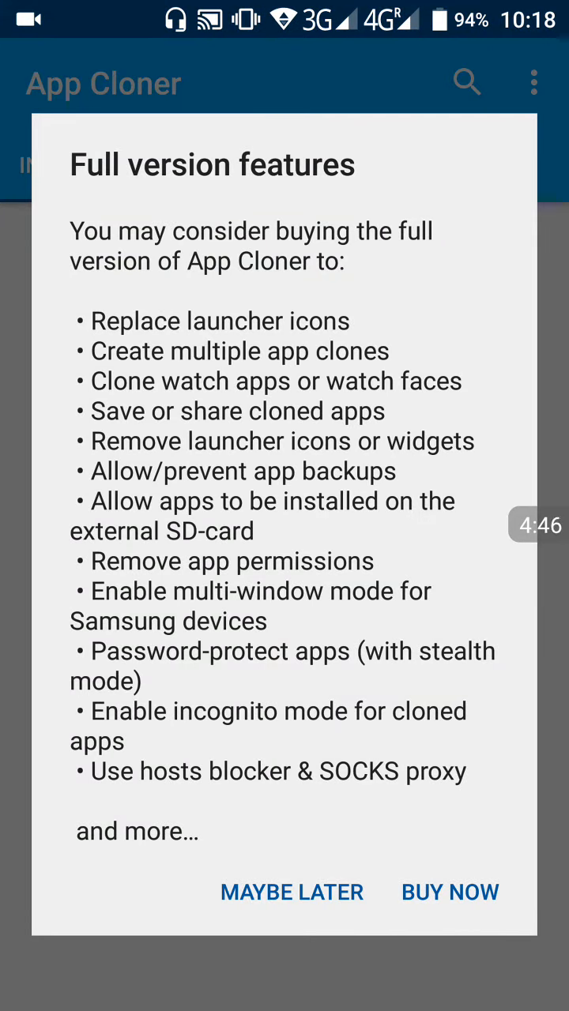
# Dismiss the full-version upgrade prompt and choose ColorNote from the Installed Apps list to clone.
pyautogui.click(292, 891)
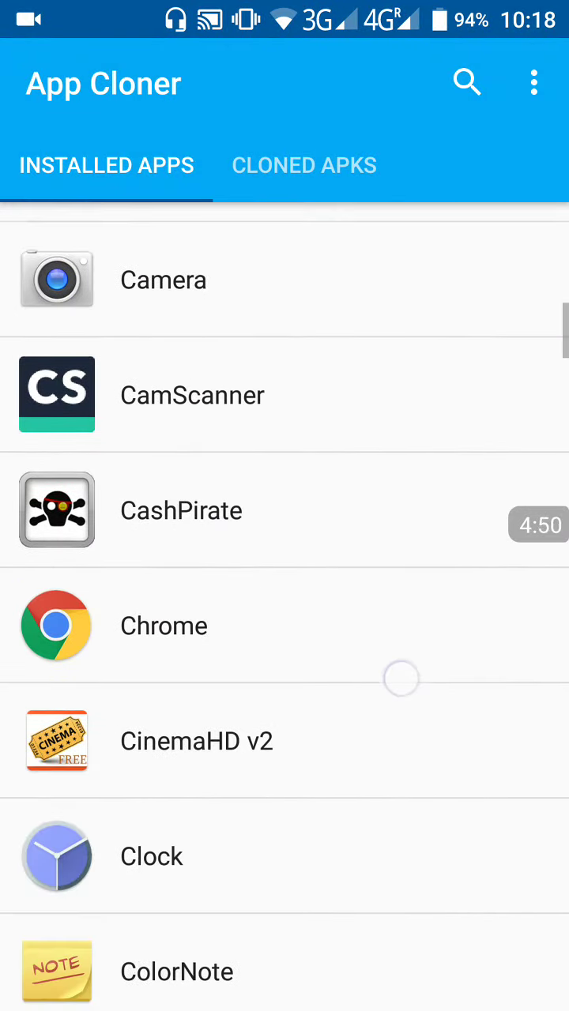
pyautogui.scroll(-3)
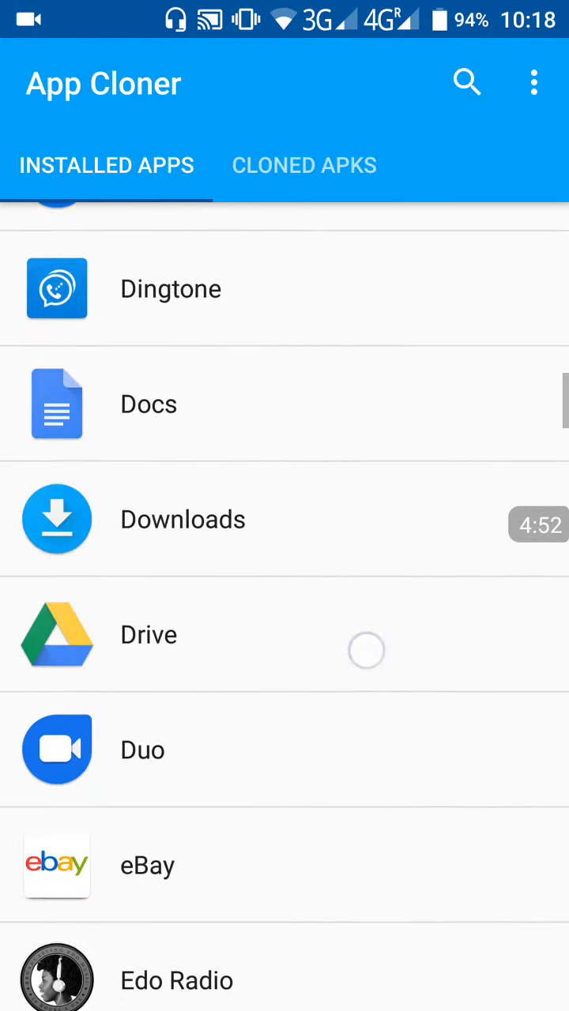
pyautogui.scroll(3)
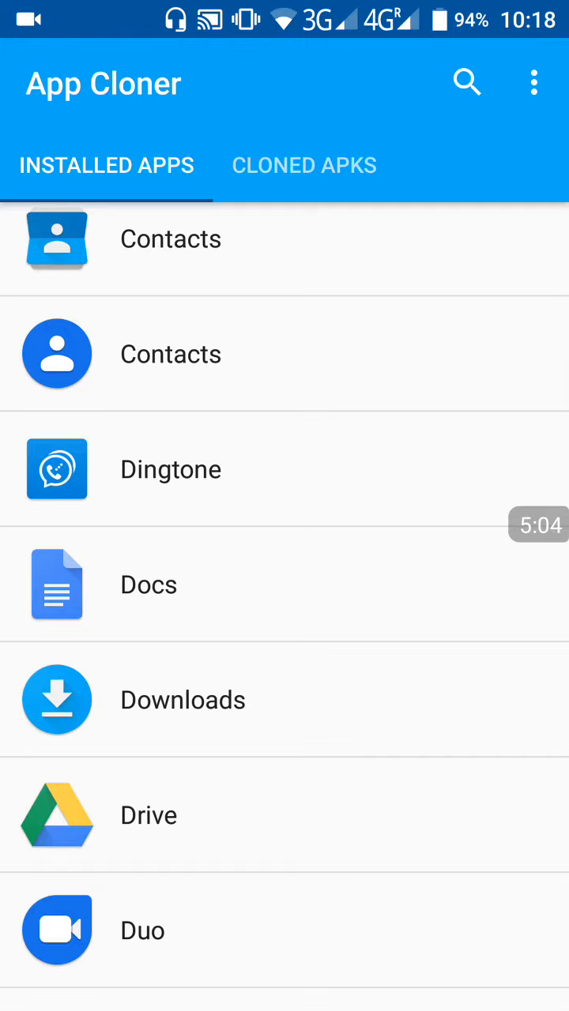
pyautogui.scroll(-3)
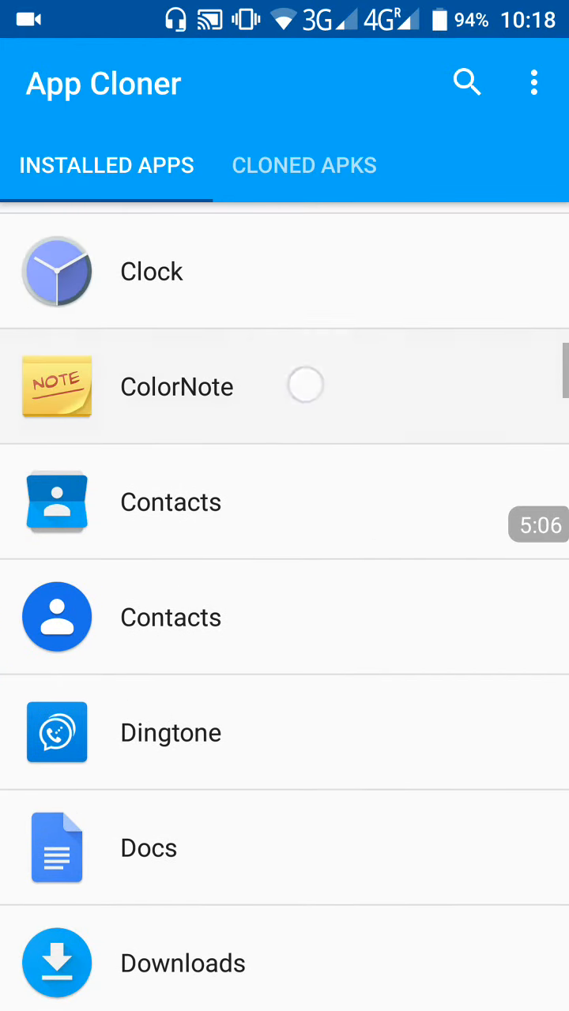
pyautogui.click(177, 386)
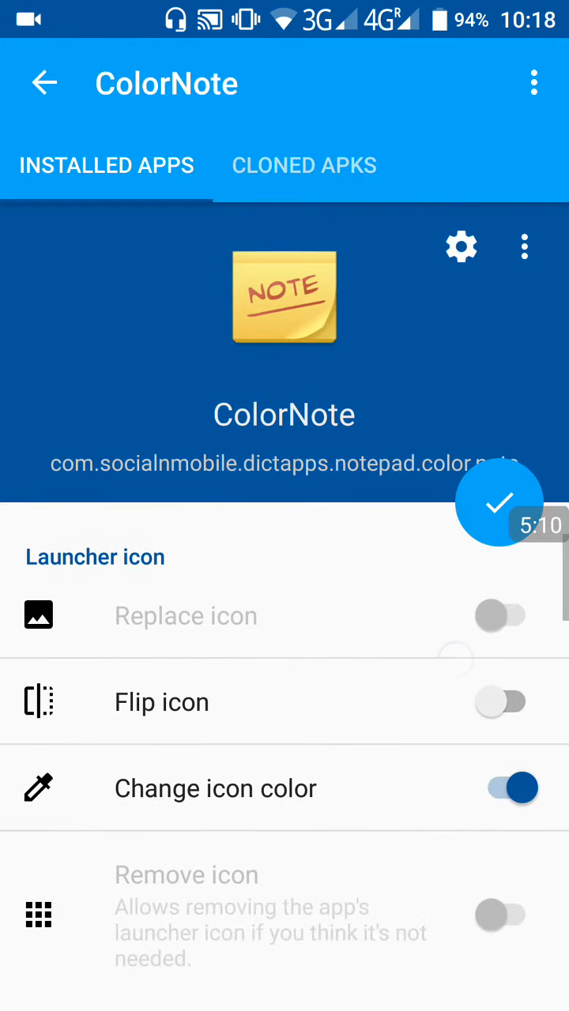
# Leave the clone's name unchanged and turn on Flip icon to mirror its launcher icon.
pyautogui.scroll(-3)
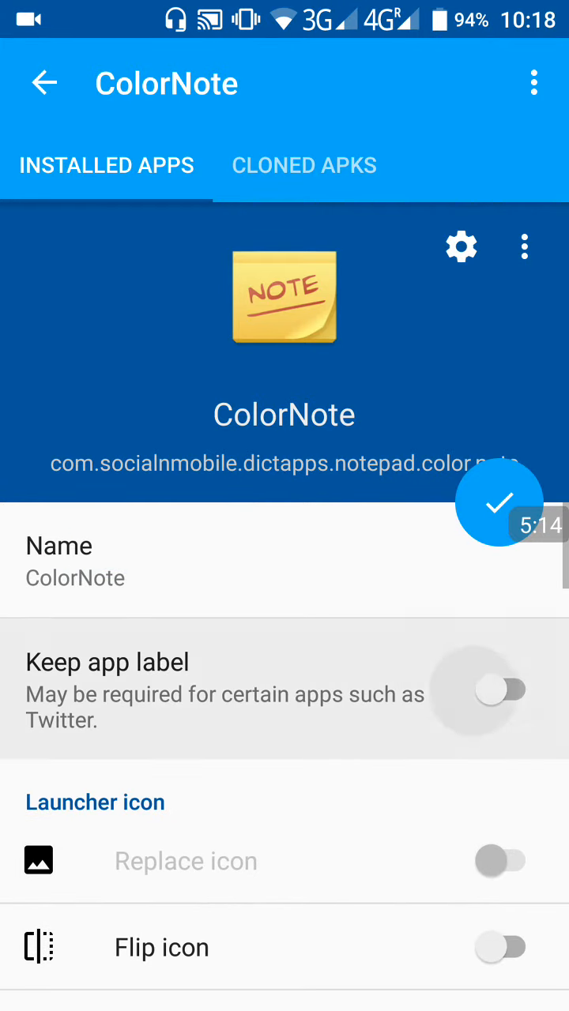
pyautogui.click(75, 560)
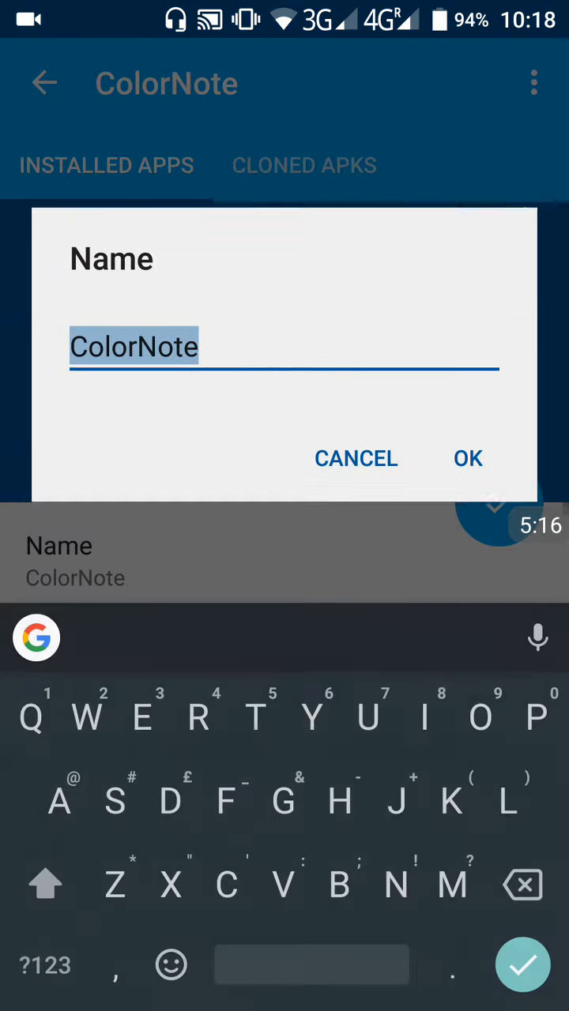
pyautogui.click(466, 458)
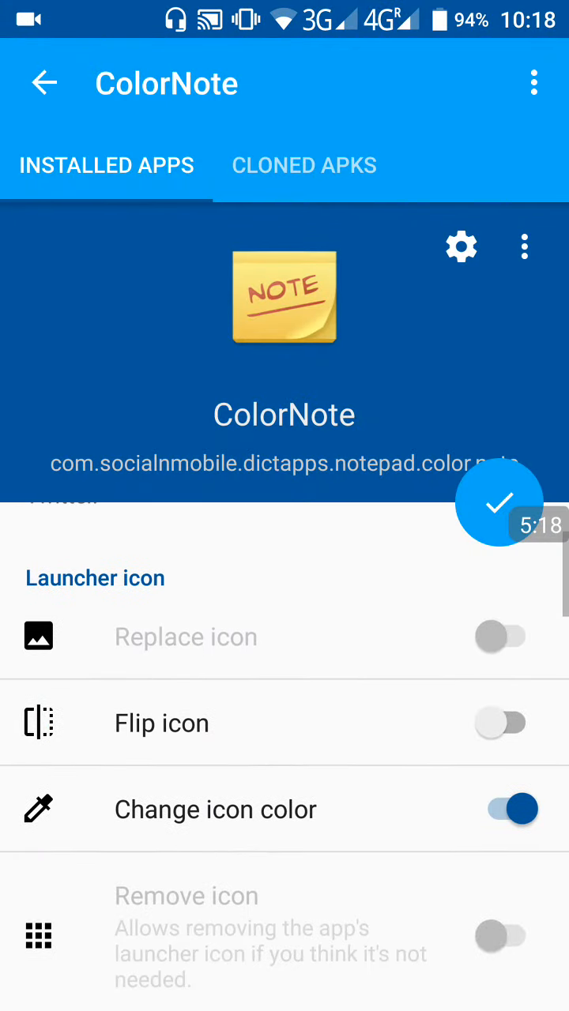
pyautogui.click(511, 722)
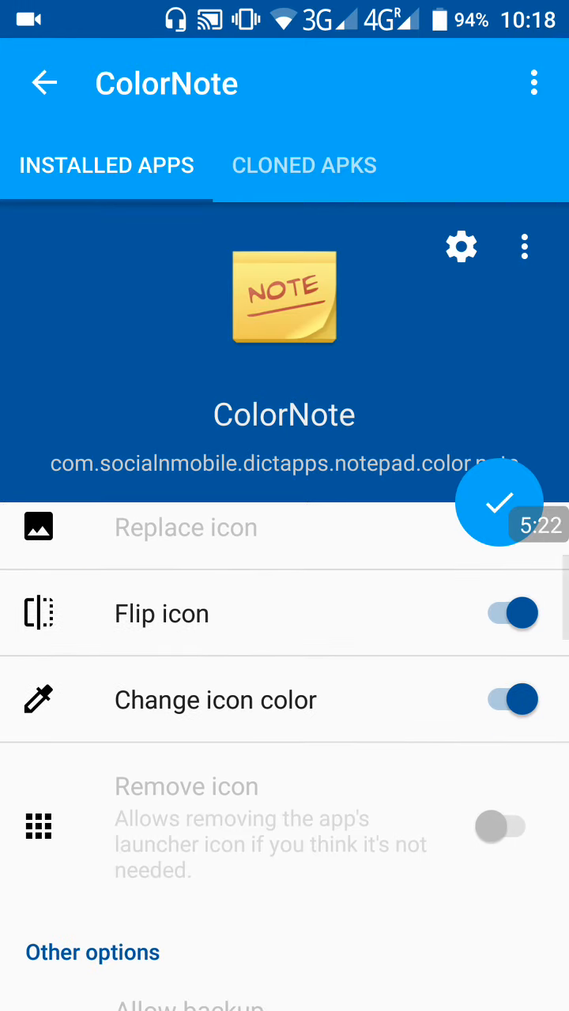
# Recolour the clone's icon with Hue -34 toward orange and confirm it.
pyautogui.scroll(-3)
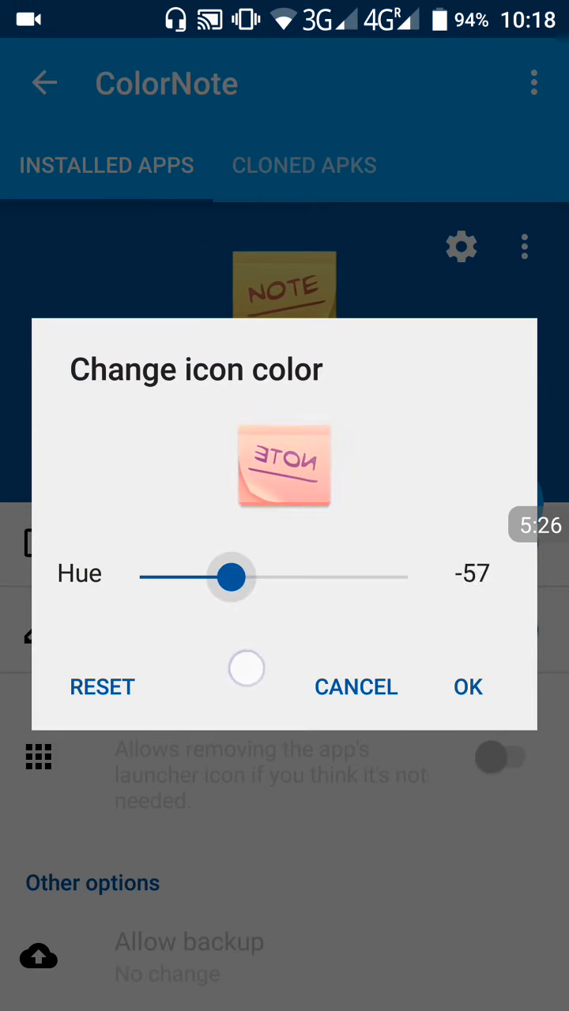
pyautogui.moveTo(232, 578); pyautogui.dragTo(249, 577)
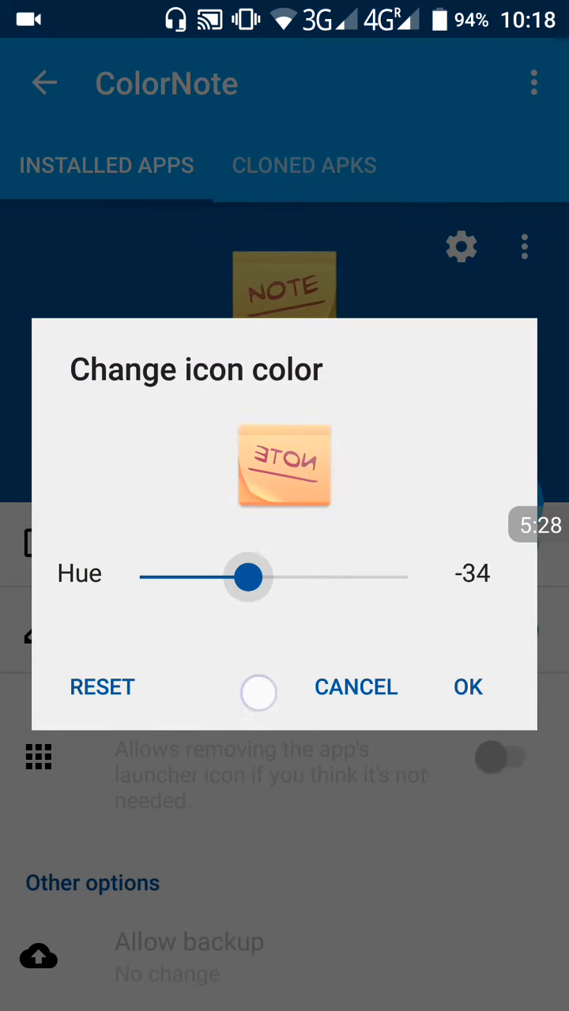
pyautogui.click(467, 686)
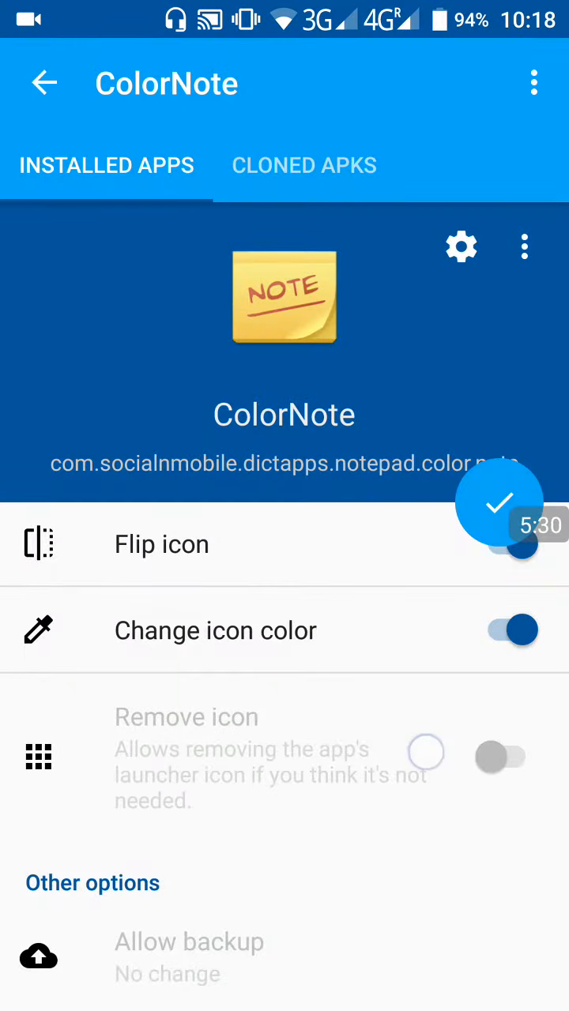
pyautogui.scroll(-3)
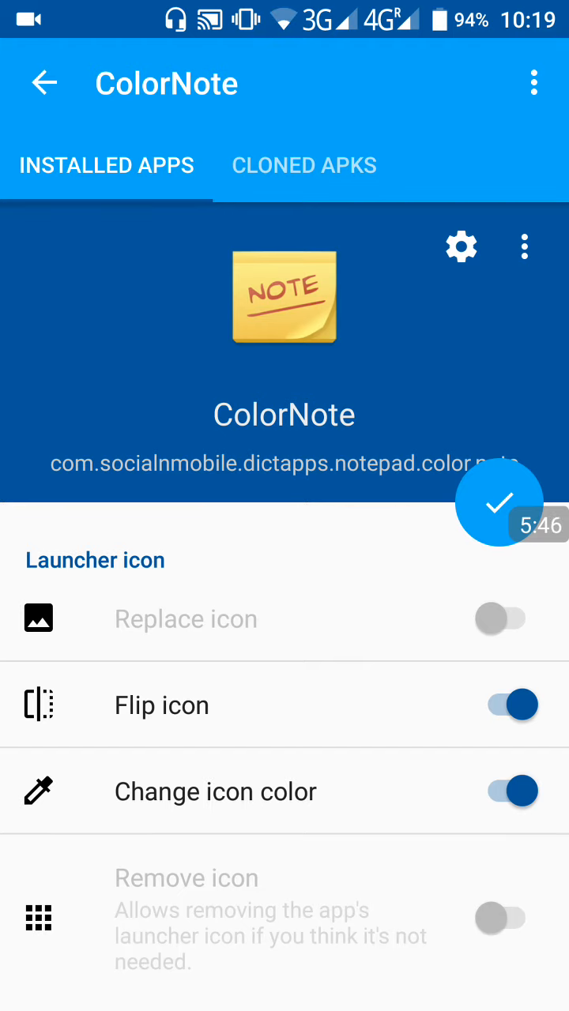
pyautogui.scroll(-3)
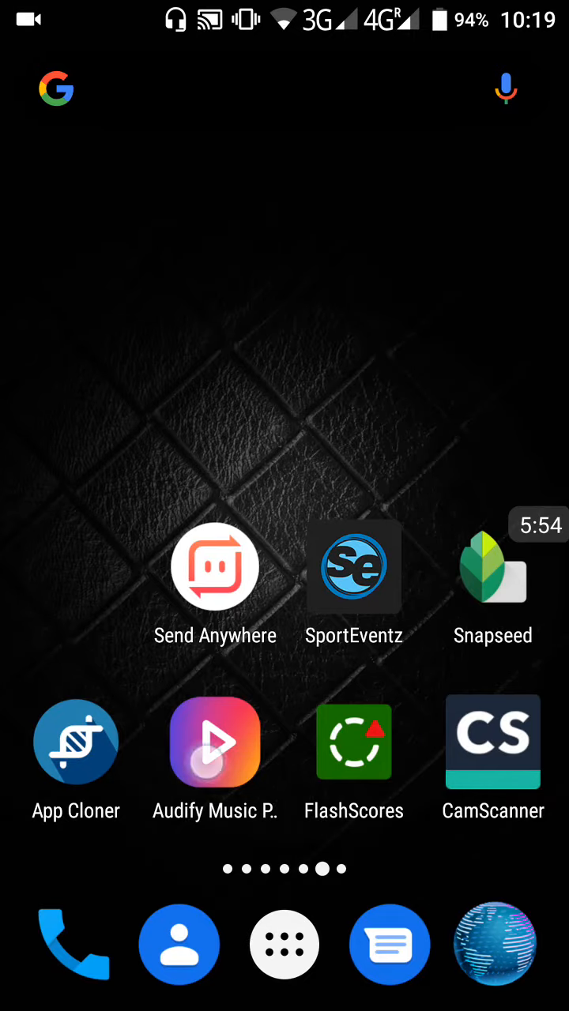
pyautogui.click(215, 741)
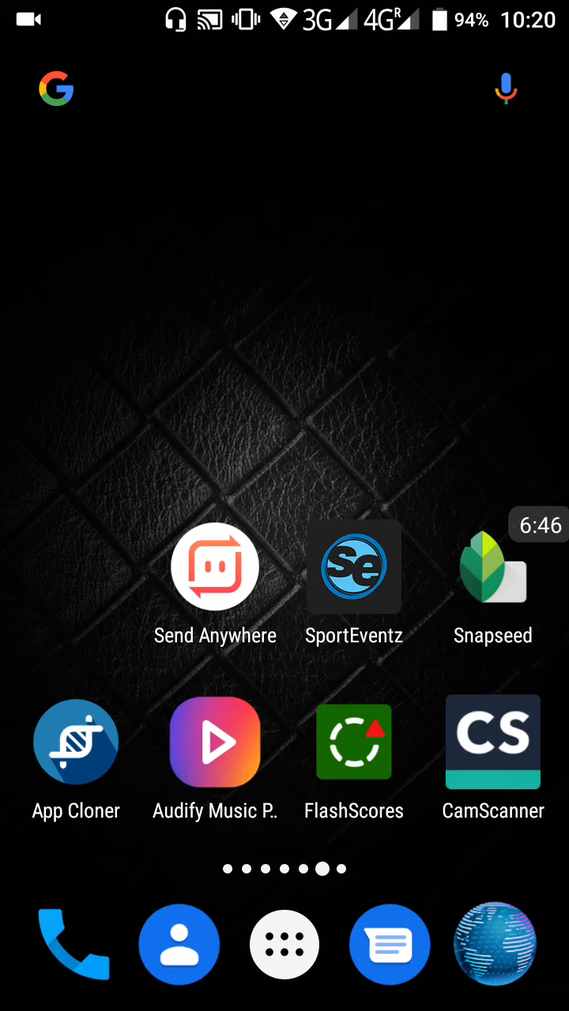
# Launch FlashScores and view the live Laos U19 vs Brunei U19 match details.
pyautogui.click(354, 741)
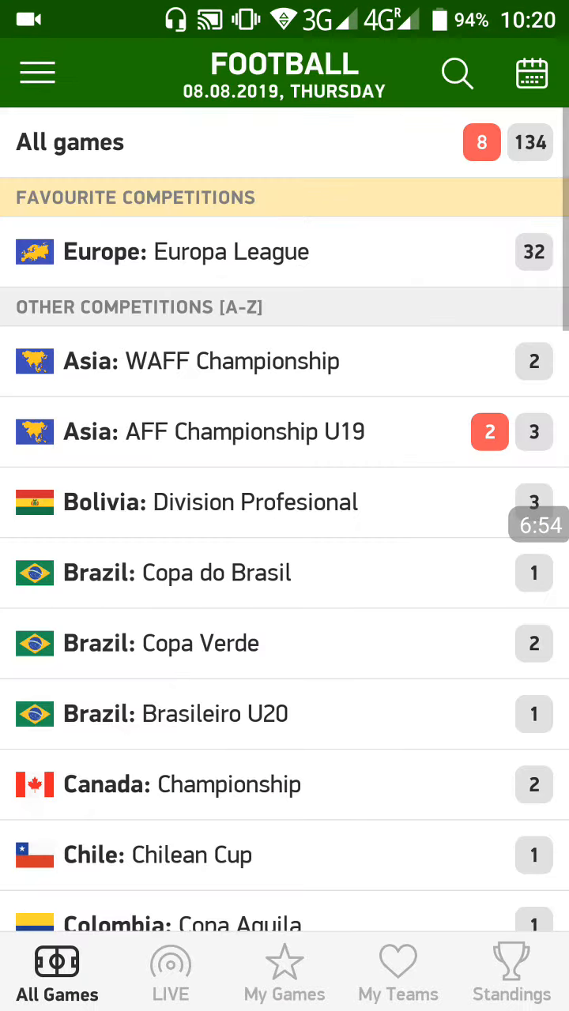
pyautogui.scroll(3)
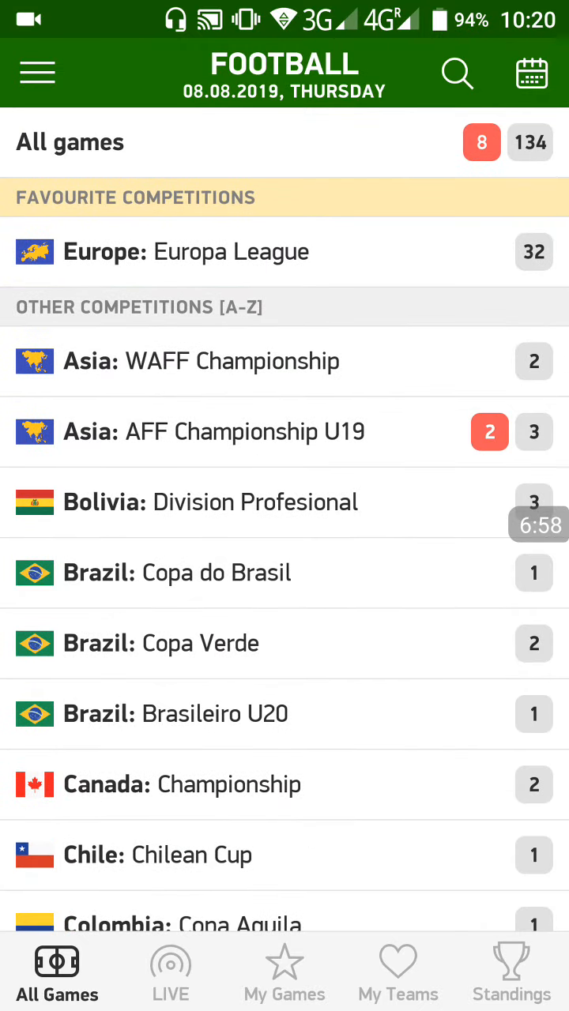
pyautogui.click(170, 971)
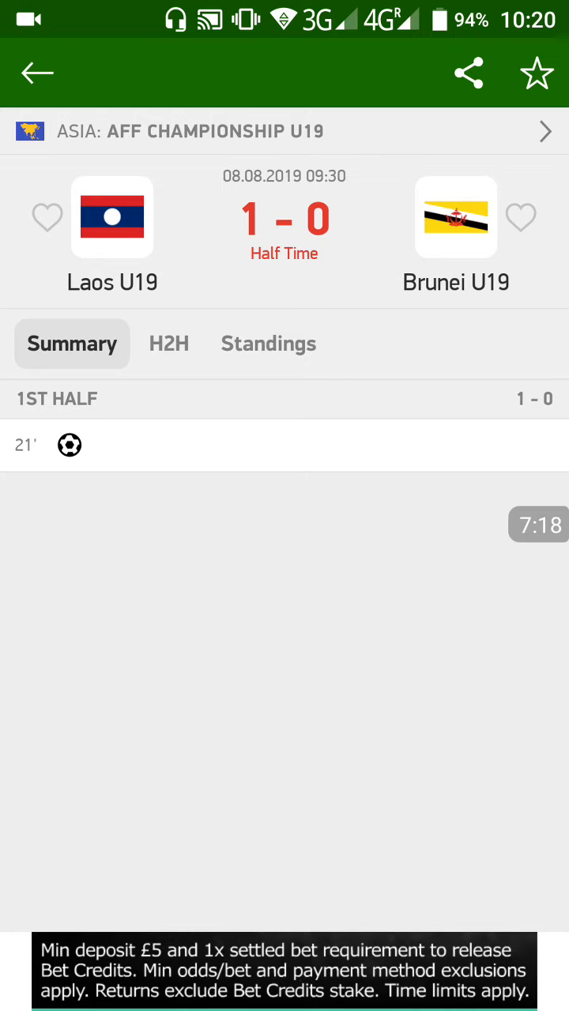
# Return via LIVE to the All Games list and bring up the match-day calendar.
pyautogui.click(37, 72)
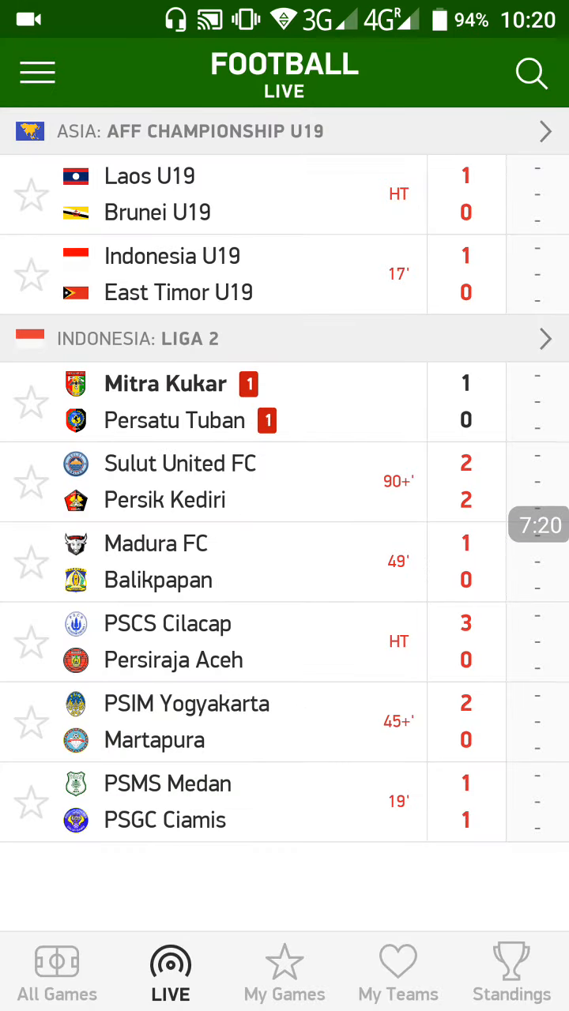
pyautogui.click(56, 972)
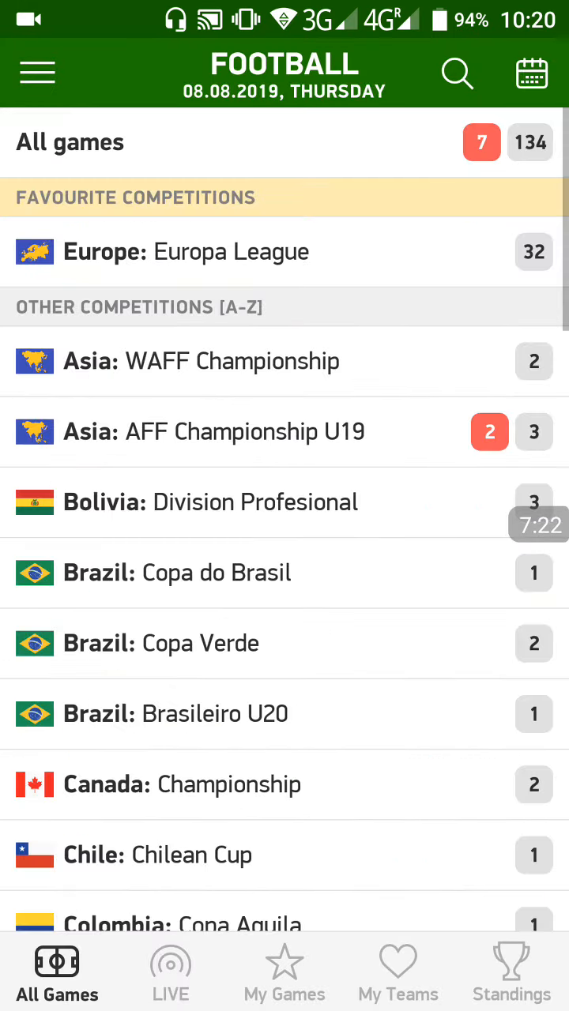
pyautogui.click(530, 73)
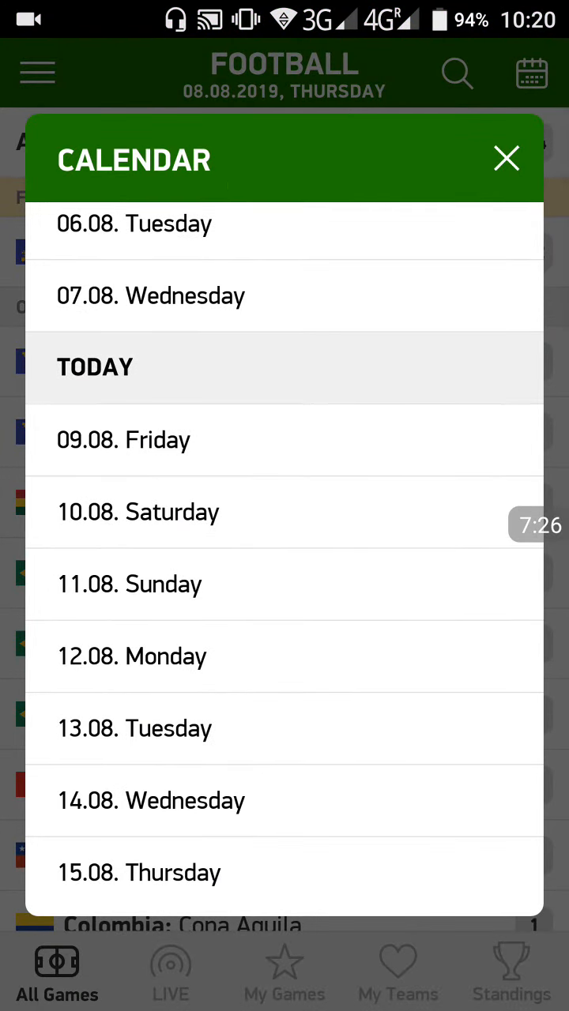
# Keep today's date, star a Europa League qualifying game and view the followed games in My Games.
pyautogui.click(505, 158)
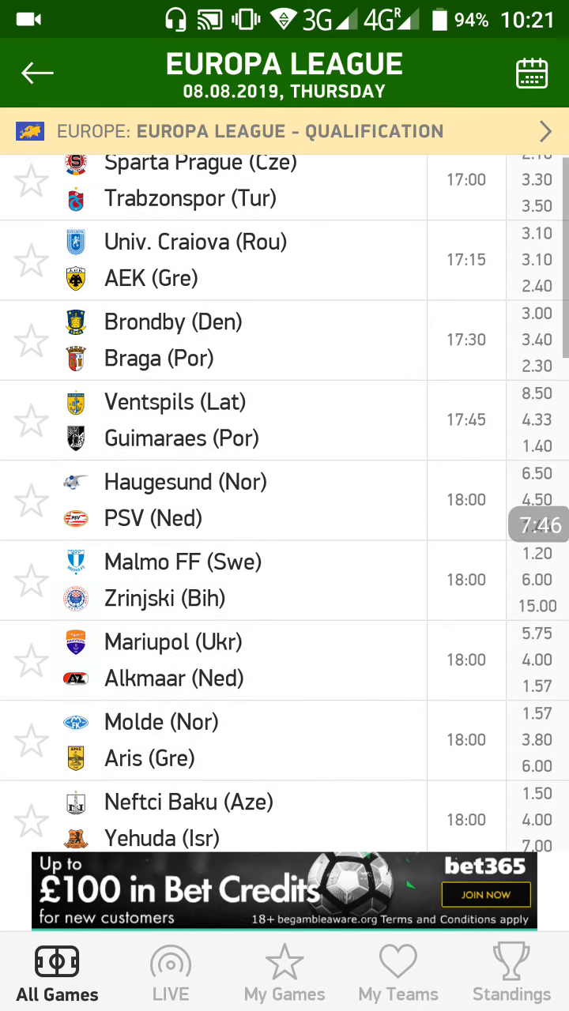
pyautogui.scroll(-3)
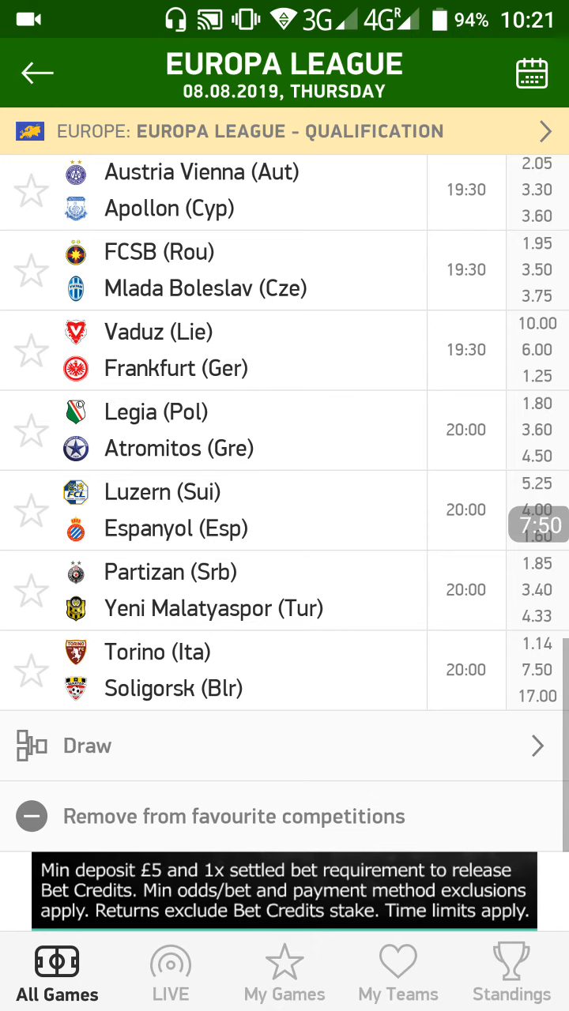
pyautogui.click(31, 510)
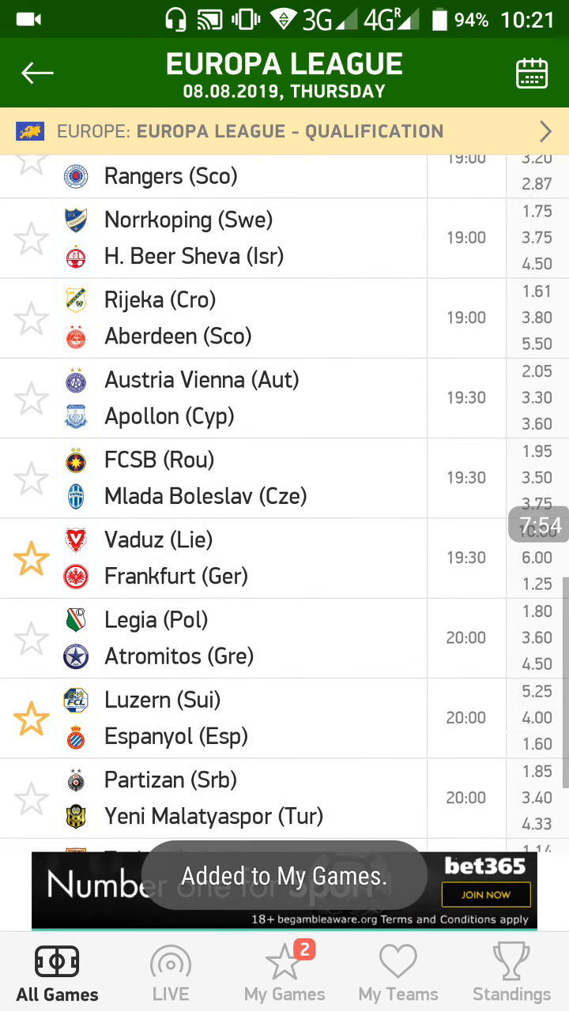
pyautogui.scroll(3)
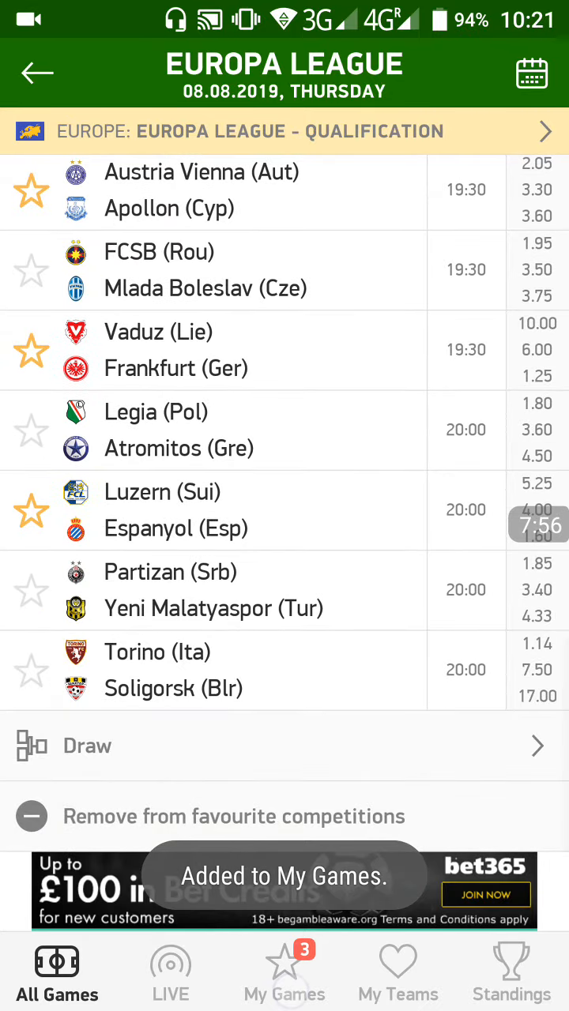
pyautogui.click(284, 971)
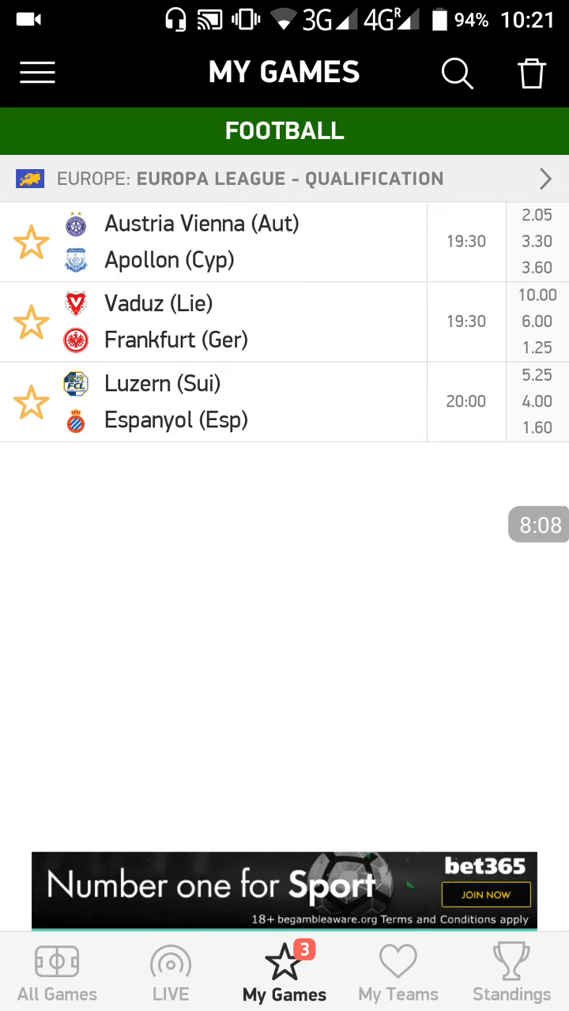
# From the Austria Vienna–Apollon match, follow Apollon as a favourite team.
pyautogui.click(237, 241)
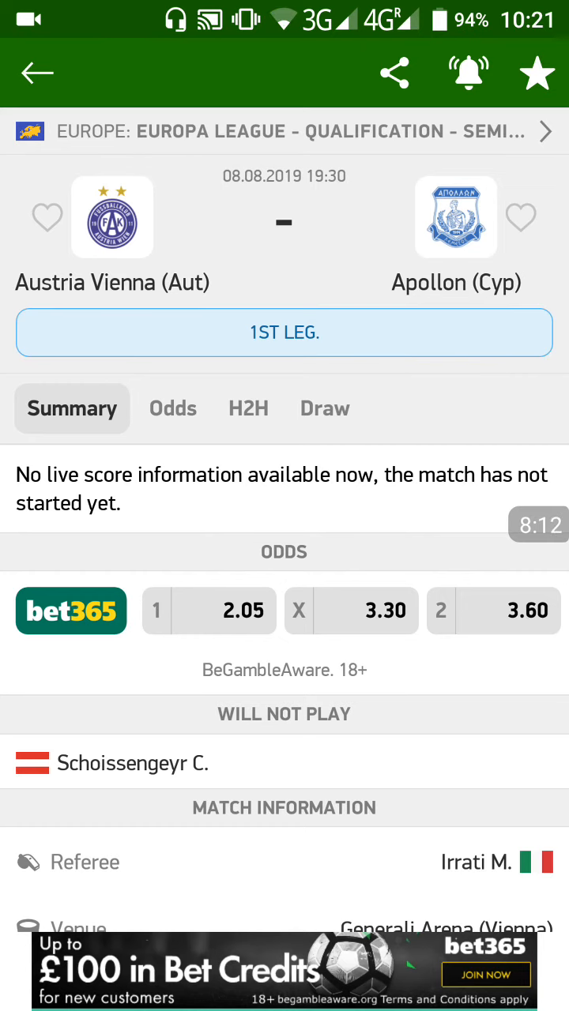
pyautogui.click(456, 216)
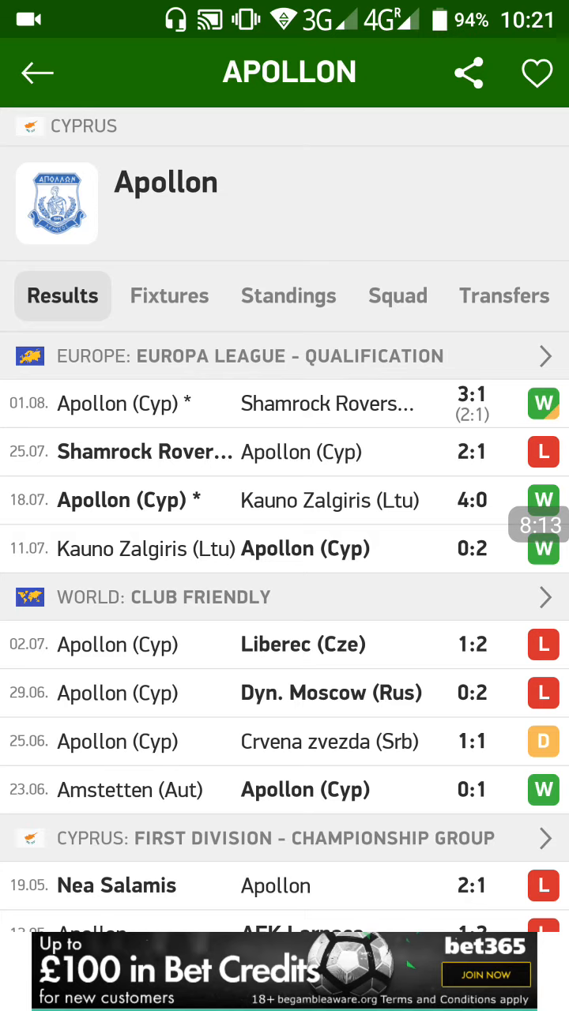
pyautogui.click(536, 72)
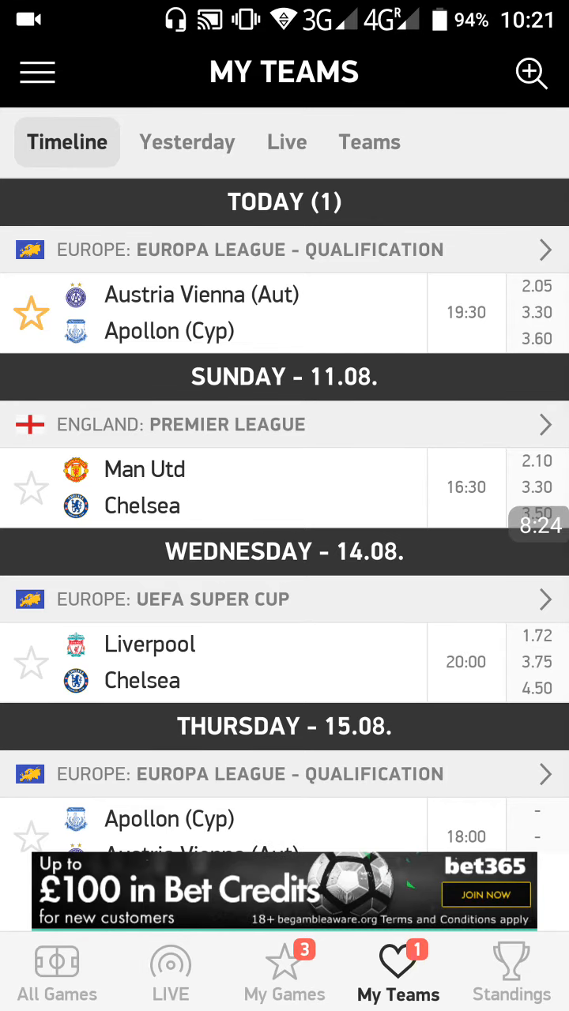
# View the Luzern–Espanyol match's head-to-head recent results.
pyautogui.click(32, 312)
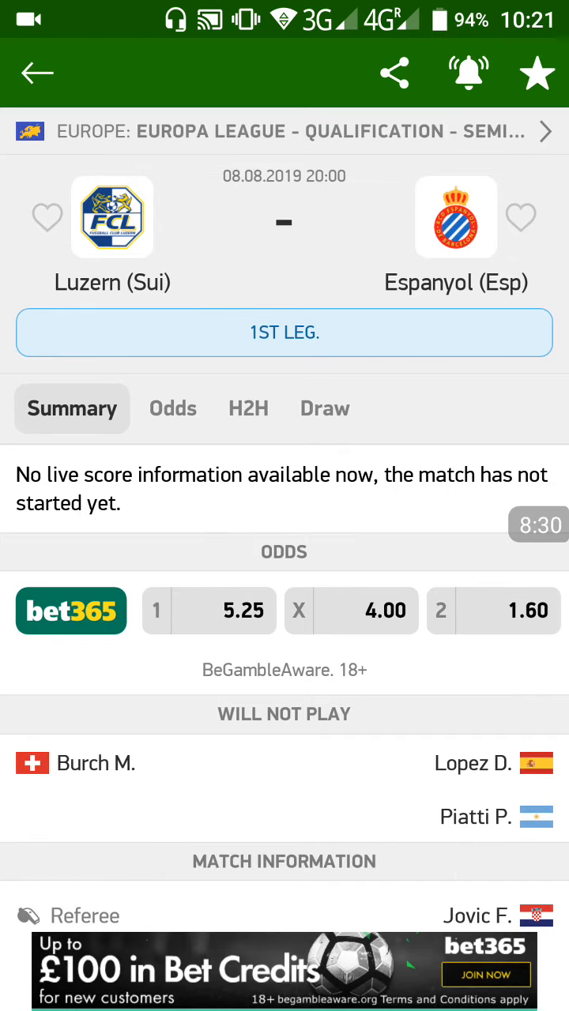
pyautogui.click(248, 408)
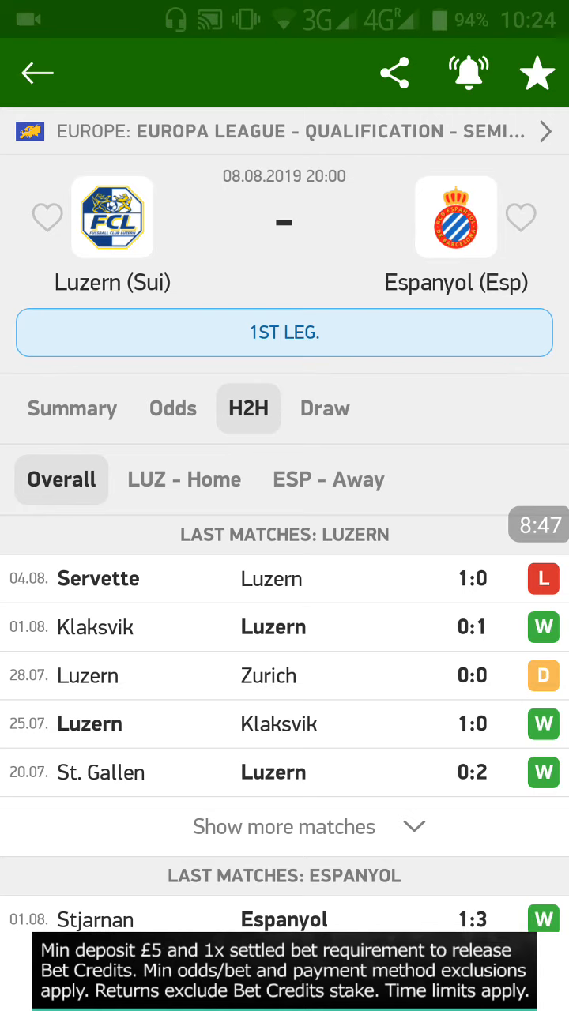
pyautogui.scroll(-3)
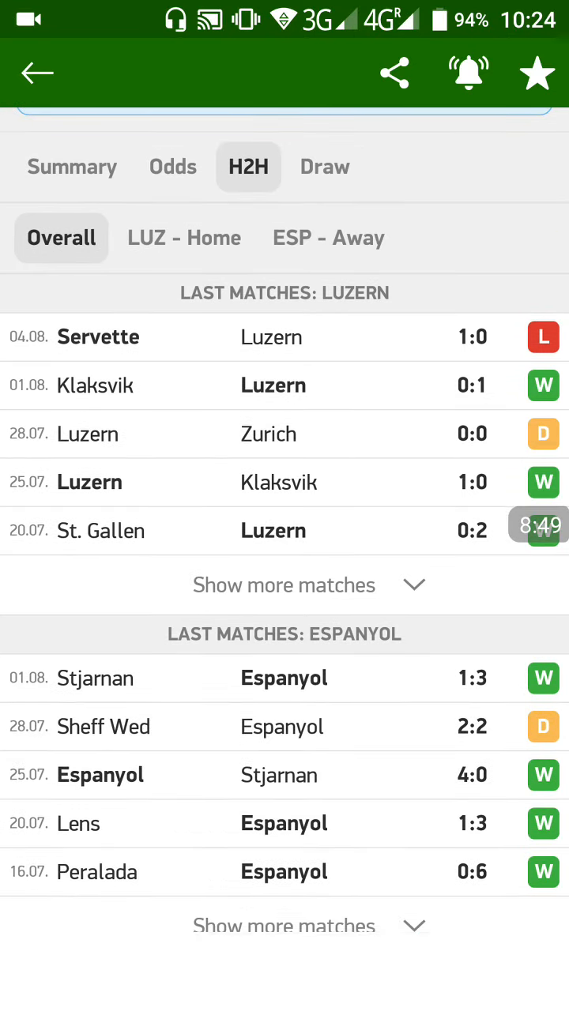
pyautogui.scroll(-3)
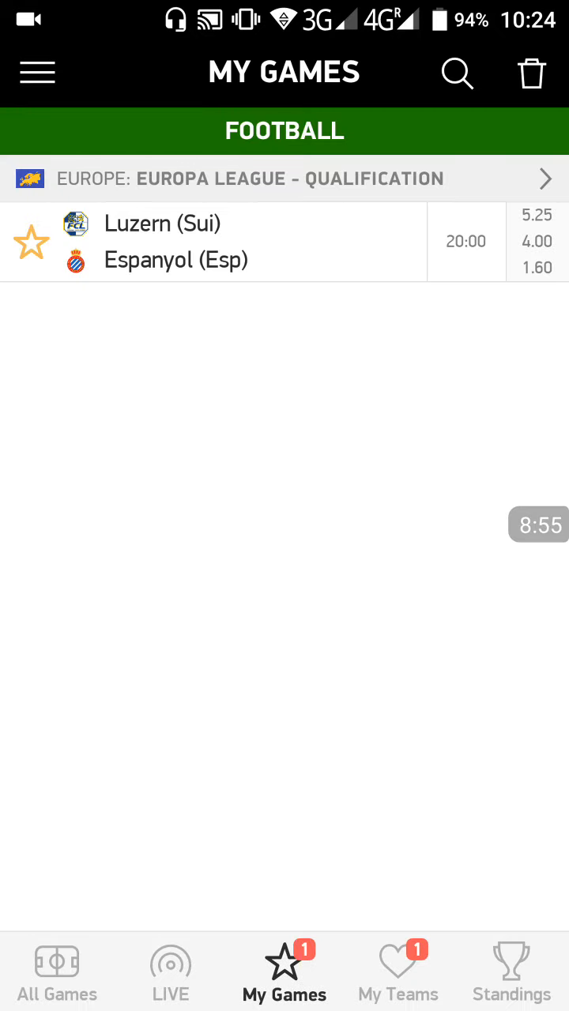
# Unfollow Luzern–Espanyol, glance at My Teams and exit FlashScores to the password prompt.
pyautogui.click(31, 242)
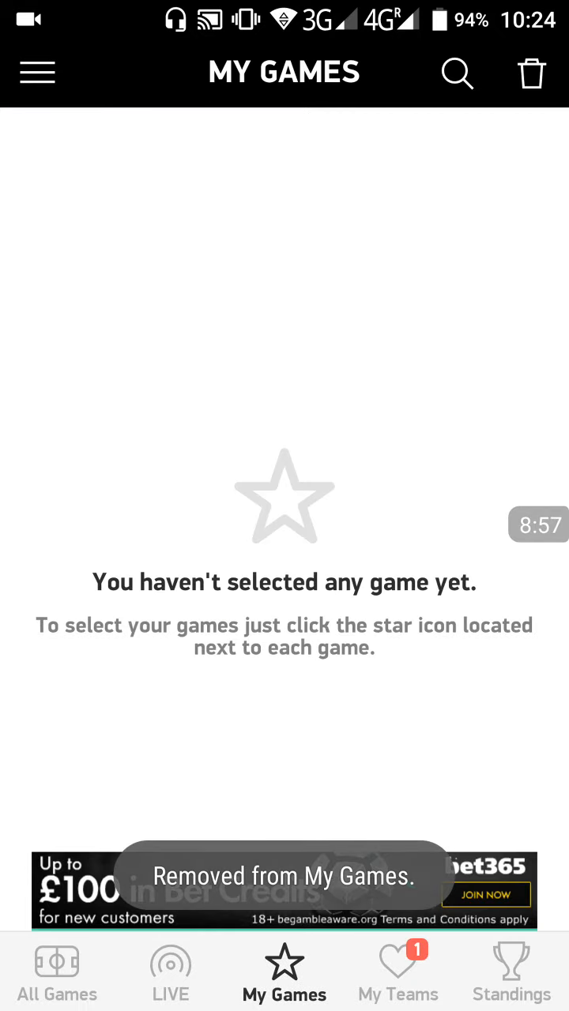
pyautogui.click(397, 972)
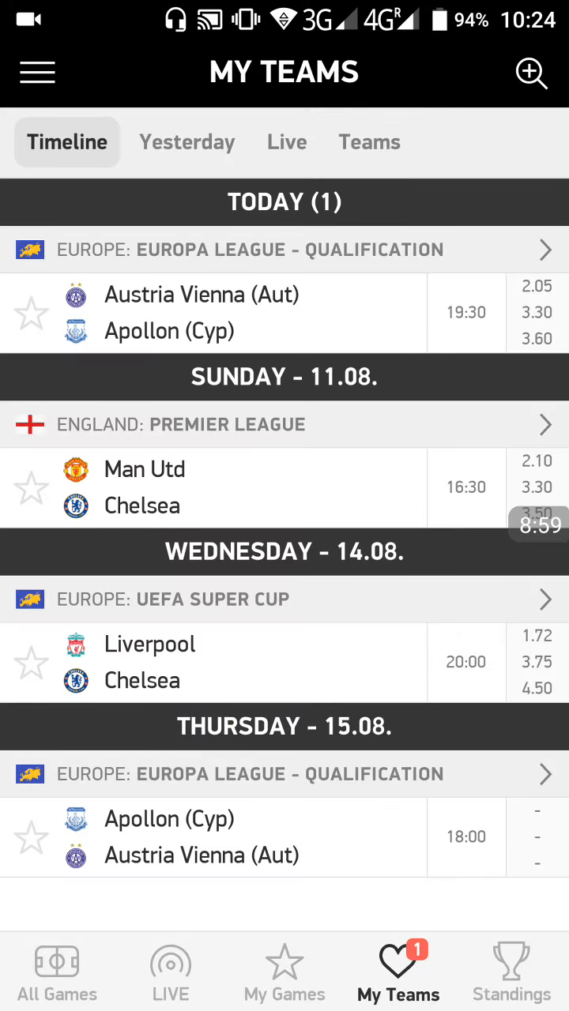
pyautogui.click(283, 971)
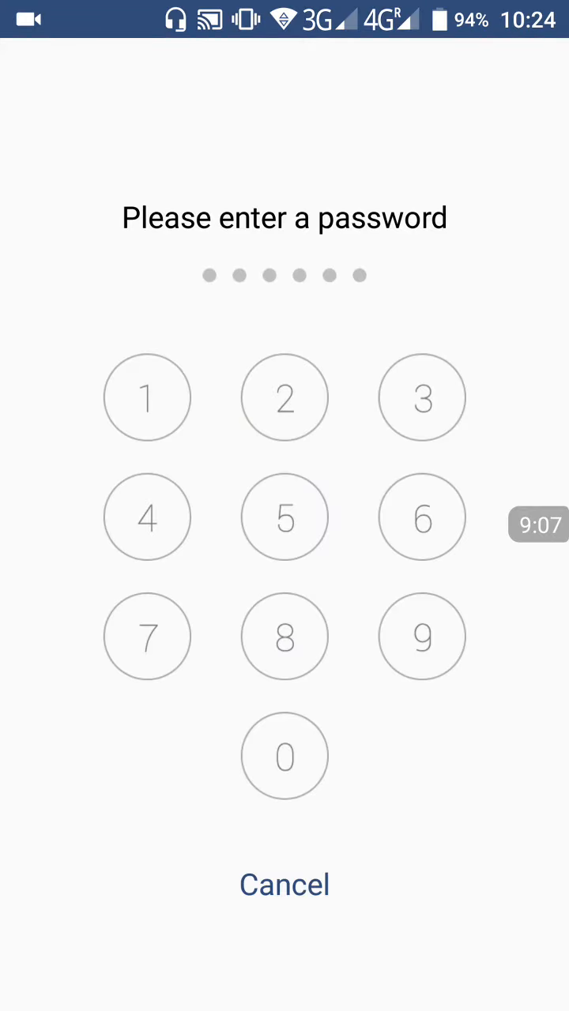
pyautogui.click(285, 397)
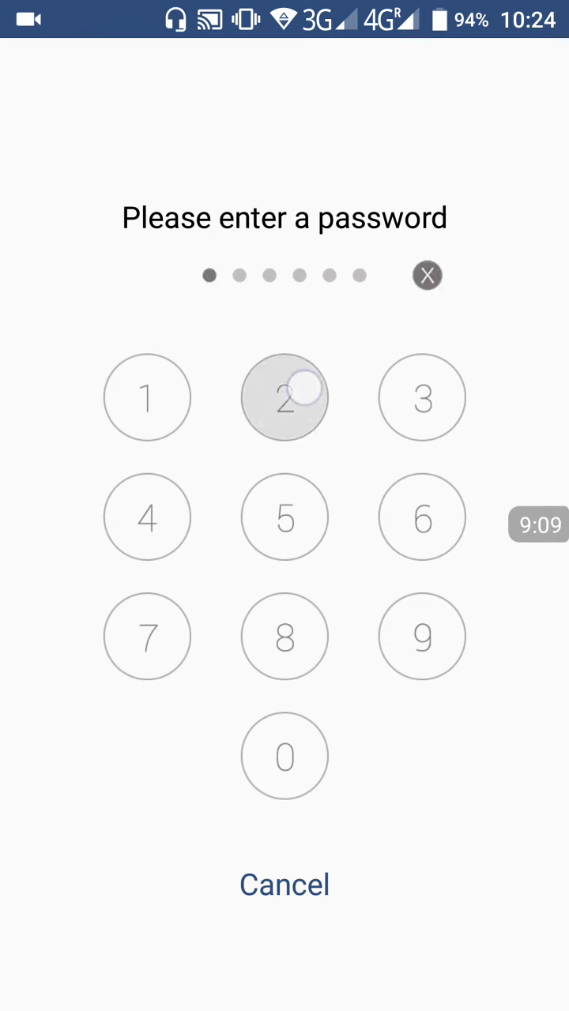
# Finish entering the unlock PIN and launch CamScanner from the home screen.
pyautogui.click(283, 397)
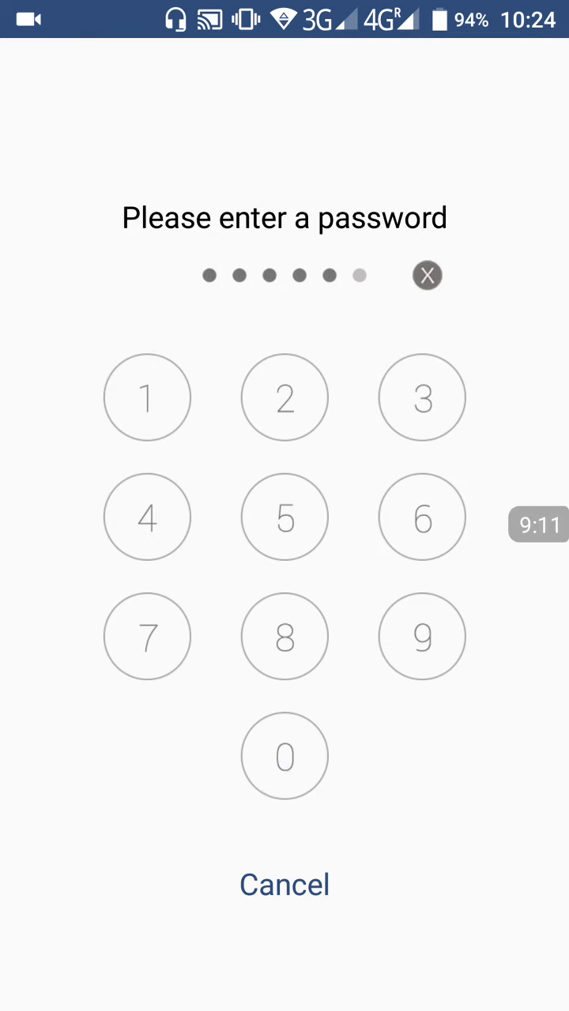
pyautogui.click(284, 884)
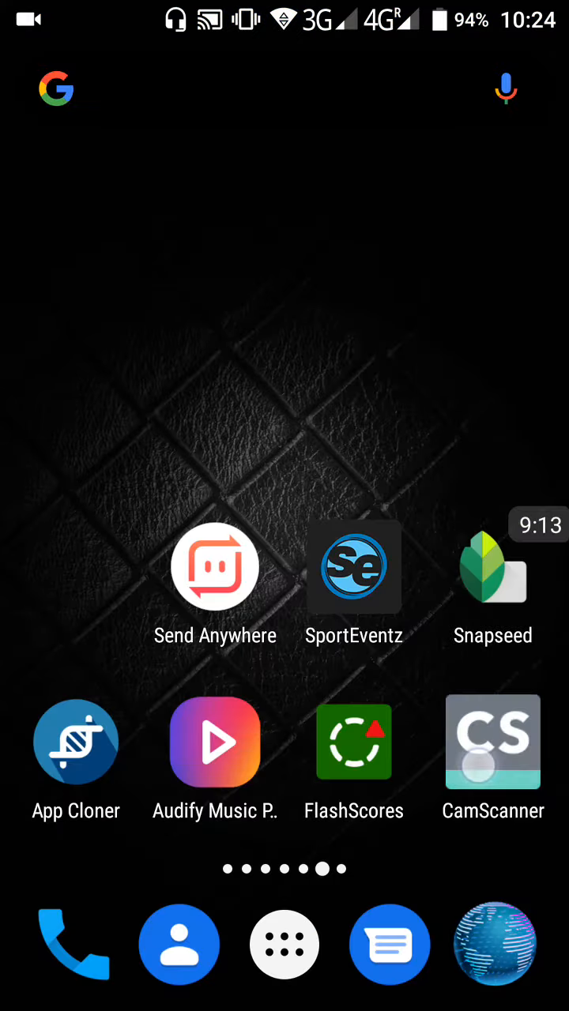
pyautogui.click(492, 742)
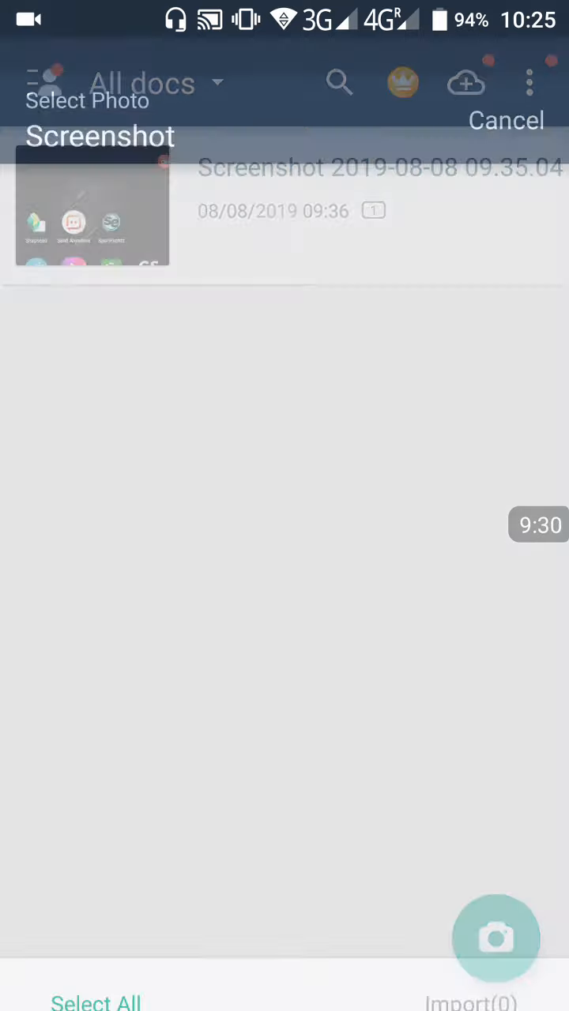
# Import the movies screenshot as a one-page document and bring its page 01 into the enhancement editor.
pyautogui.click(97, 219)
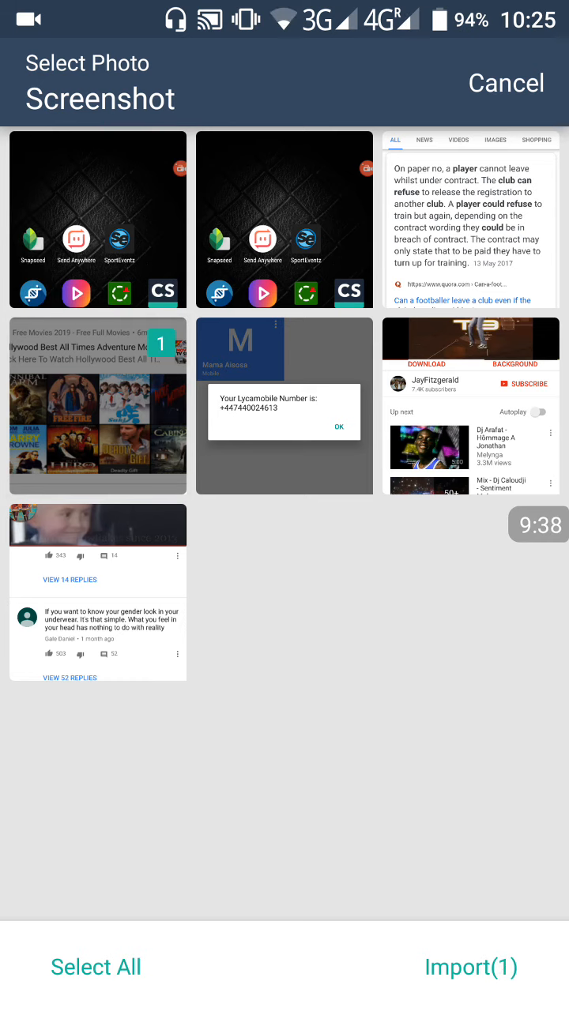
pyautogui.click(470, 967)
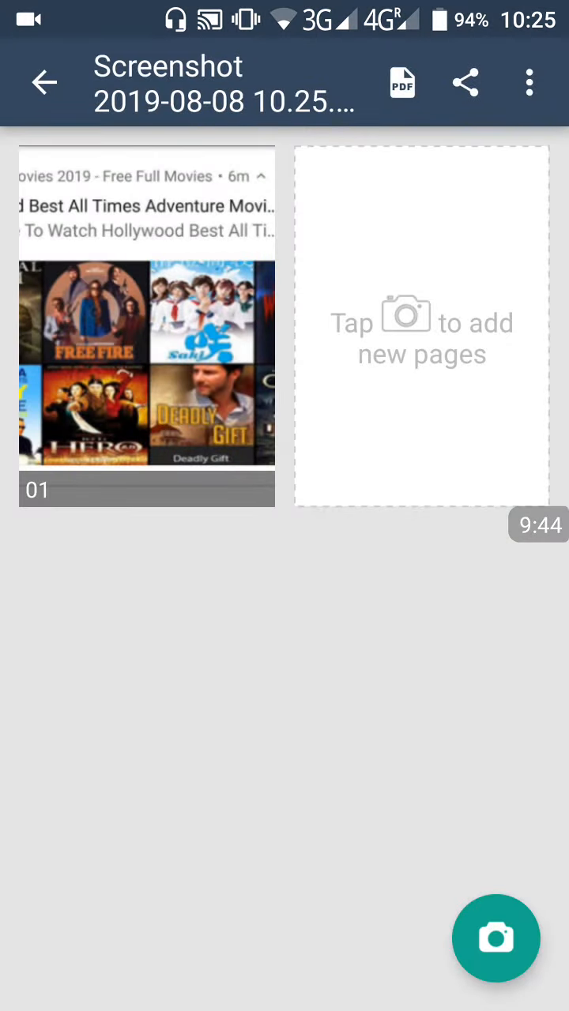
pyautogui.click(465, 81)
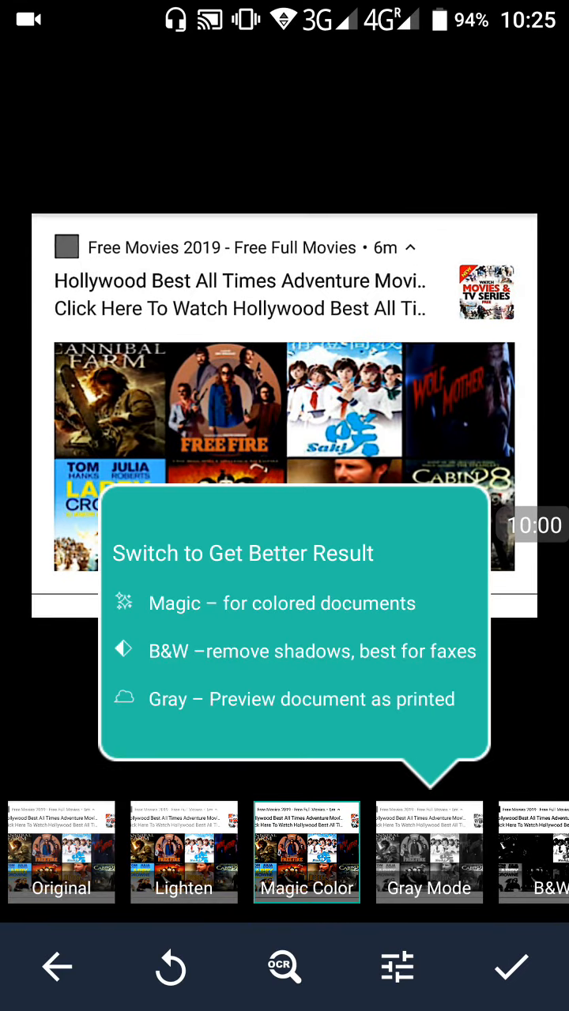
# Try the B&W filter, settle on Lighten for the movie-ad page, and save it.
pyautogui.click(183, 853)
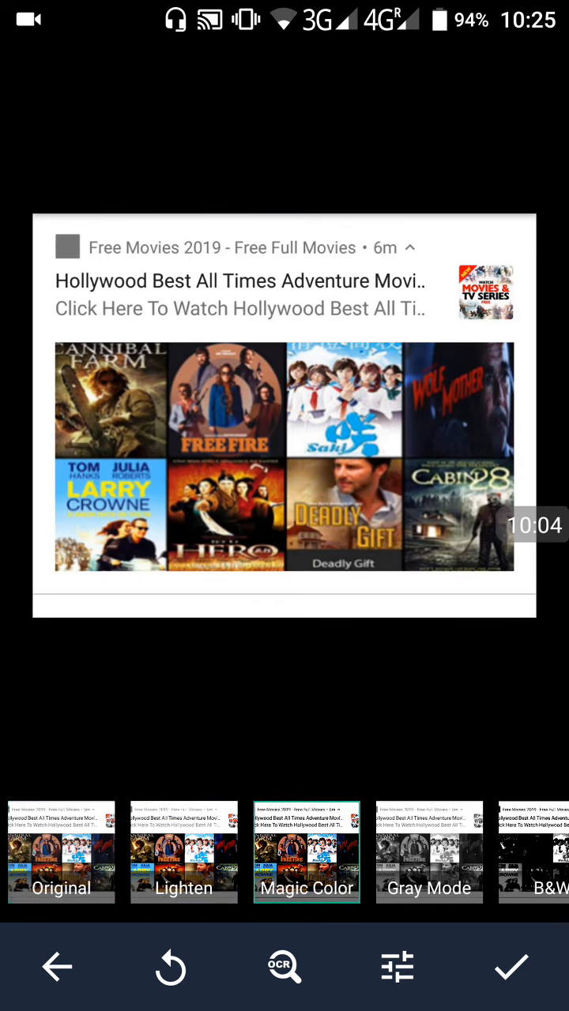
pyautogui.hscroll(-3)
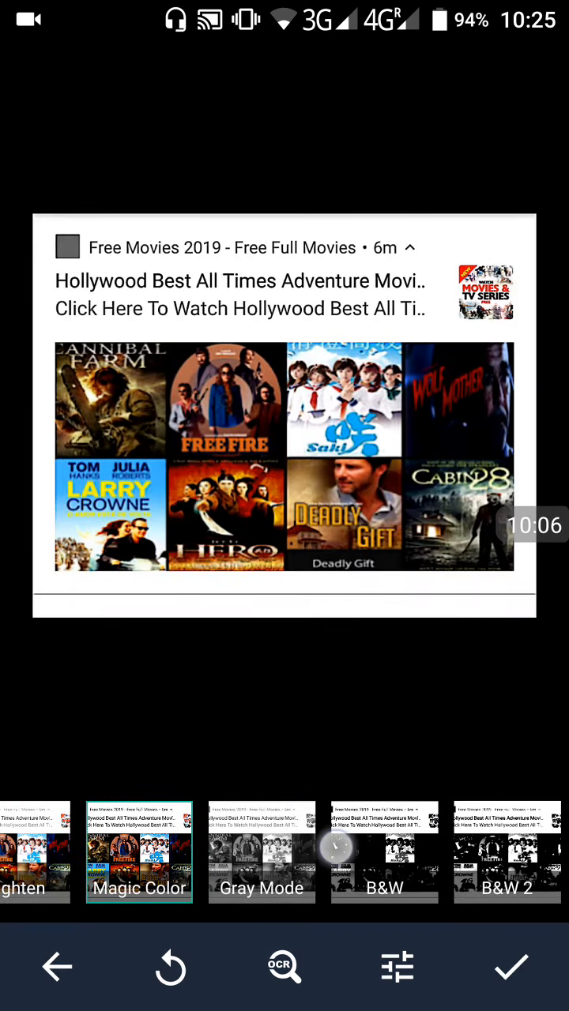
pyautogui.click(383, 853)
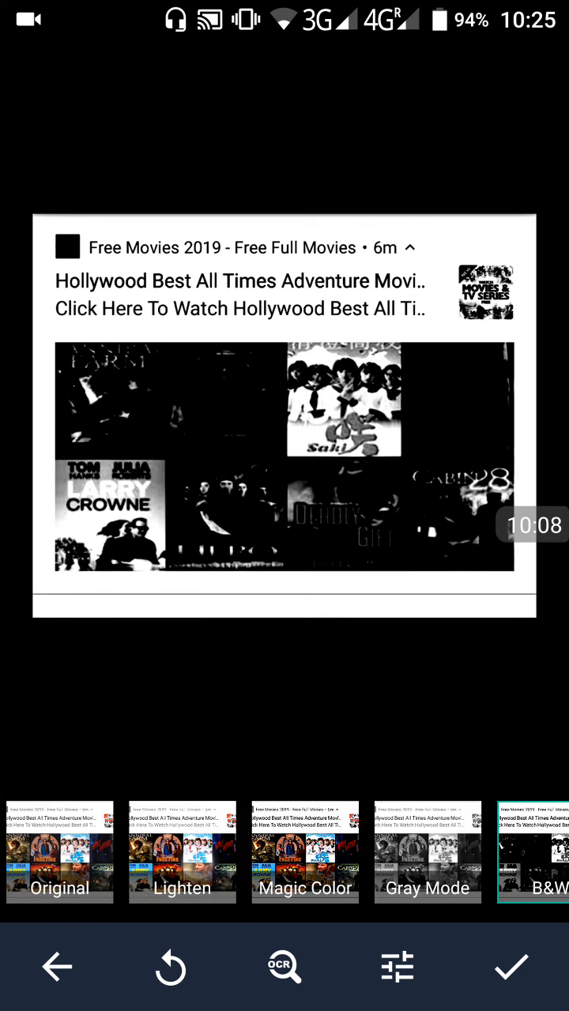
pyautogui.click(182, 853)
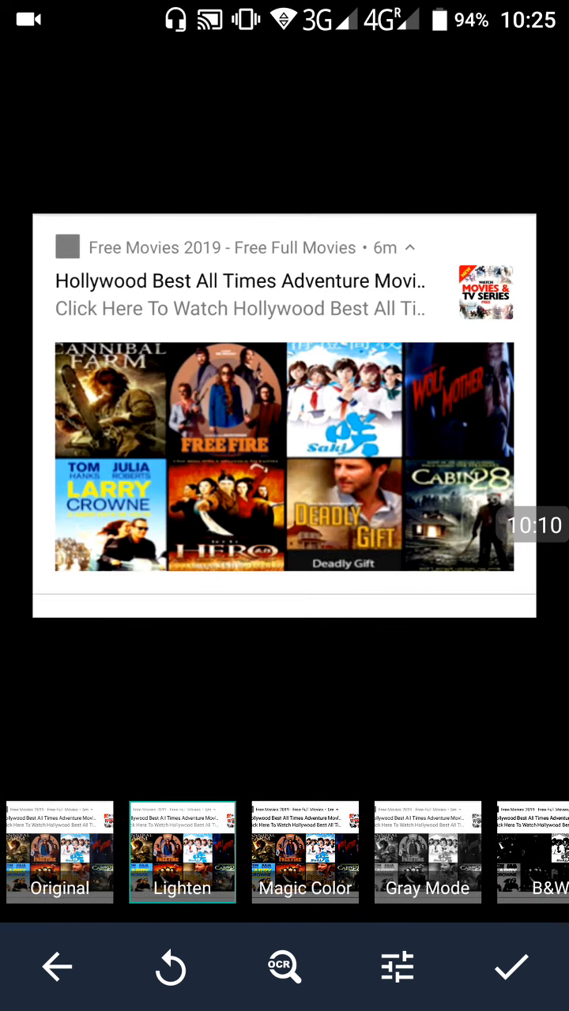
pyautogui.click(305, 853)
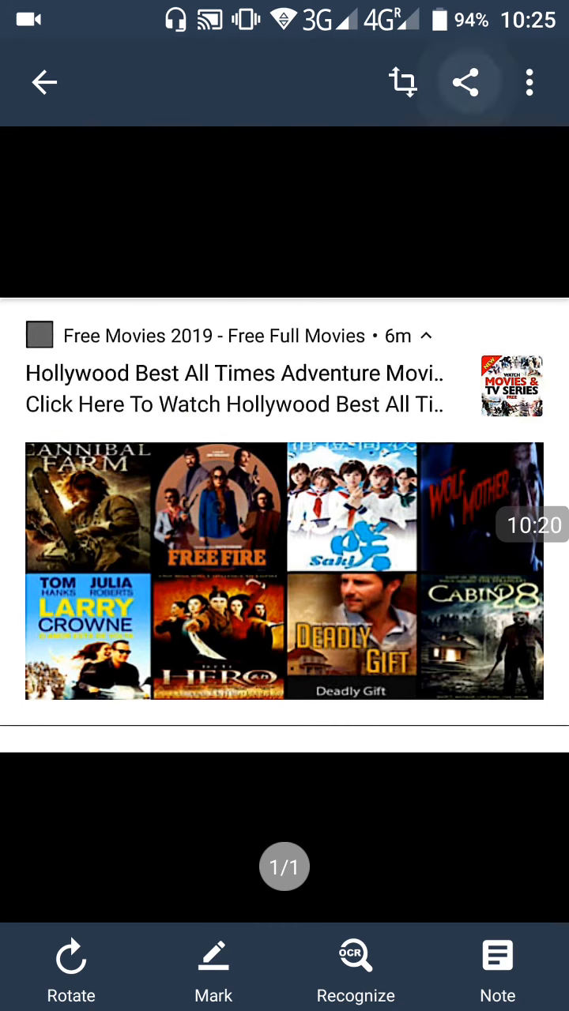
# Return to the All docs list showing the new Screenshot 2019-08-08 10.25.18 document above the 09.35 one.
pyautogui.click(466, 82)
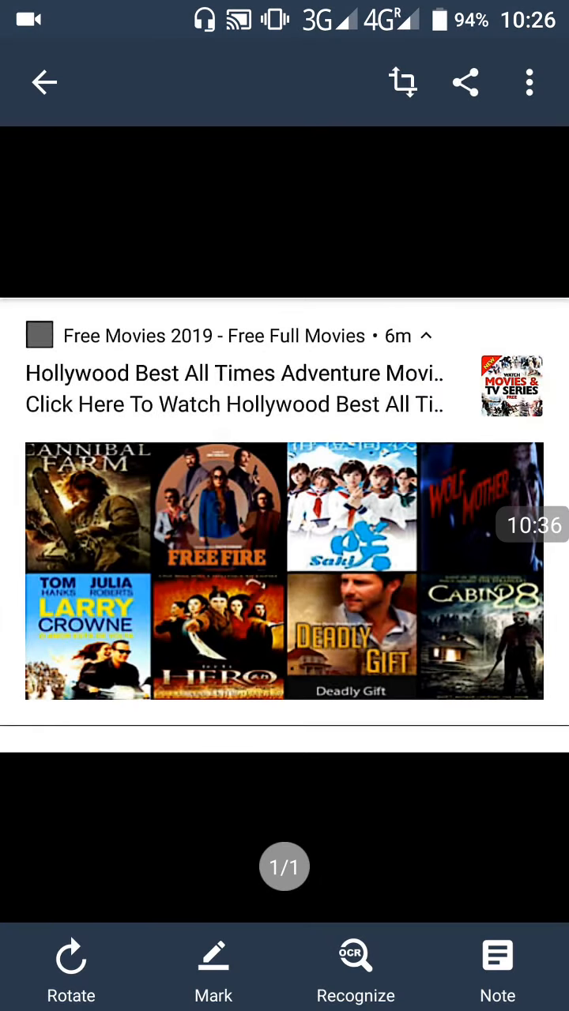
pyautogui.click(497, 968)
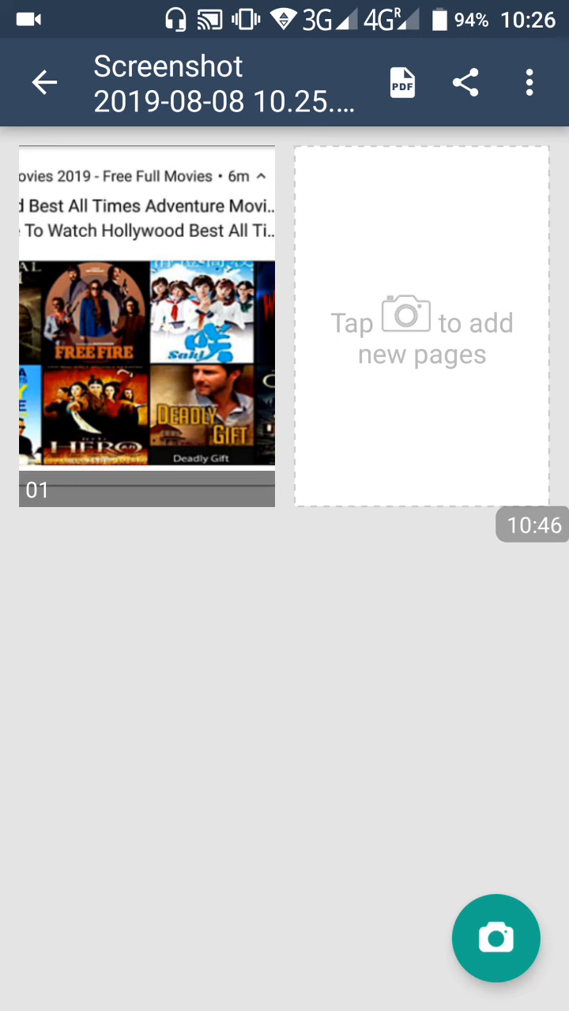
pyautogui.click(45, 82)
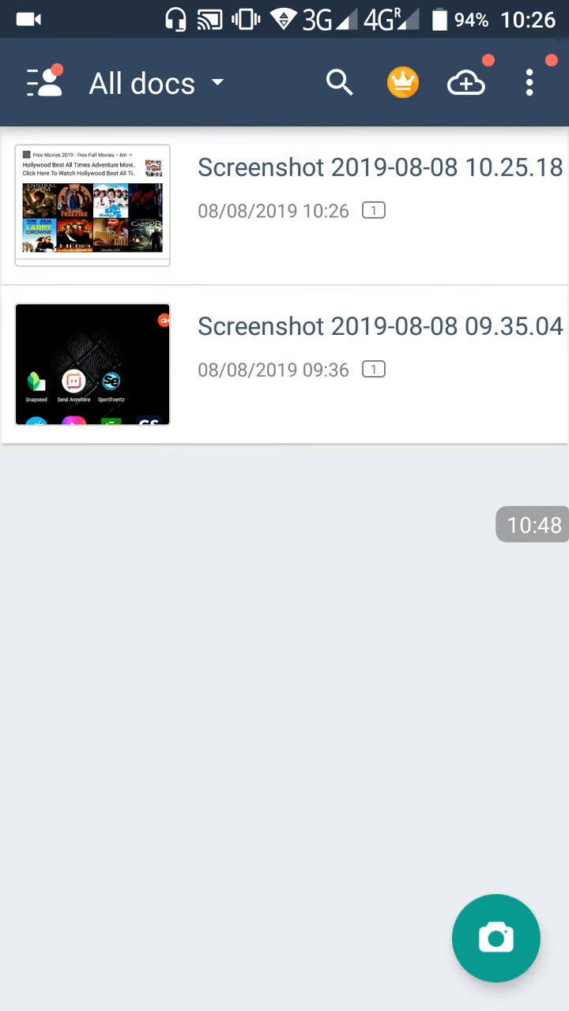